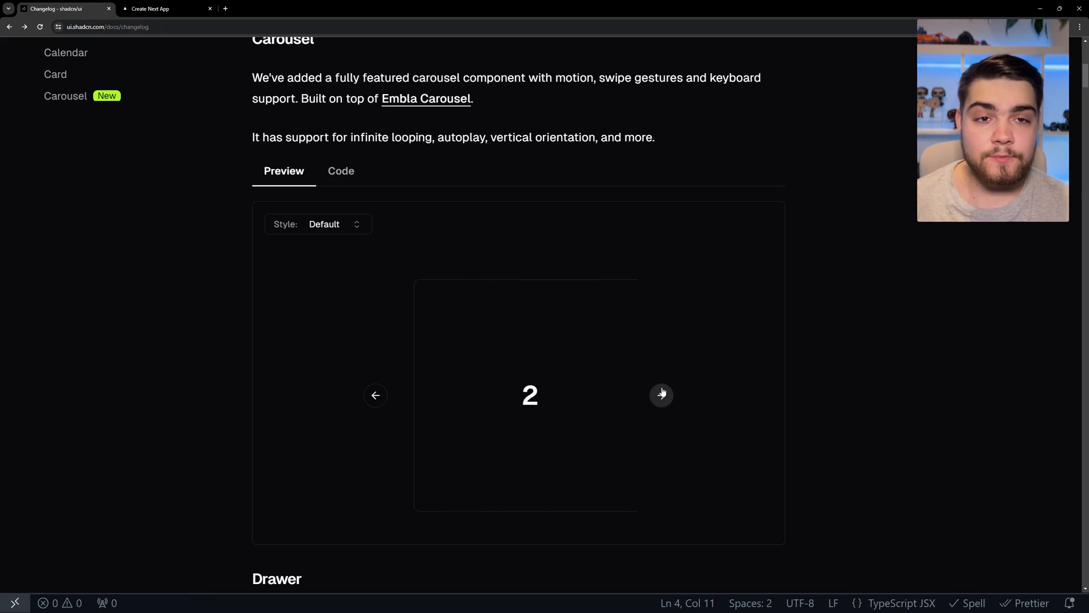
# Advance the Carousel demo to the next slide and open the Drawer demo.
pyautogui.click(661, 396)
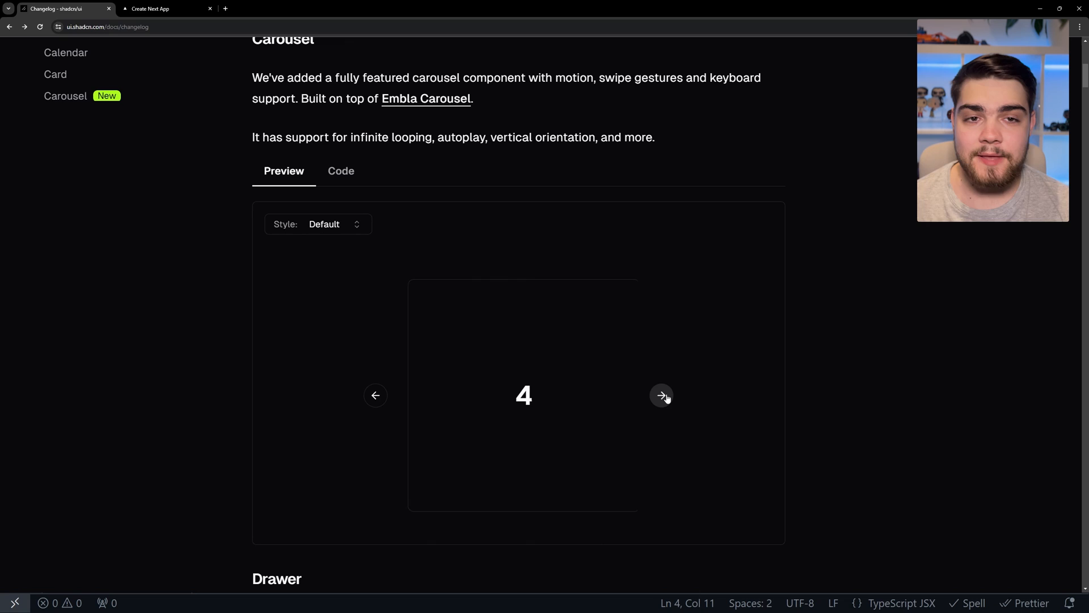
pyautogui.scroll(-3)
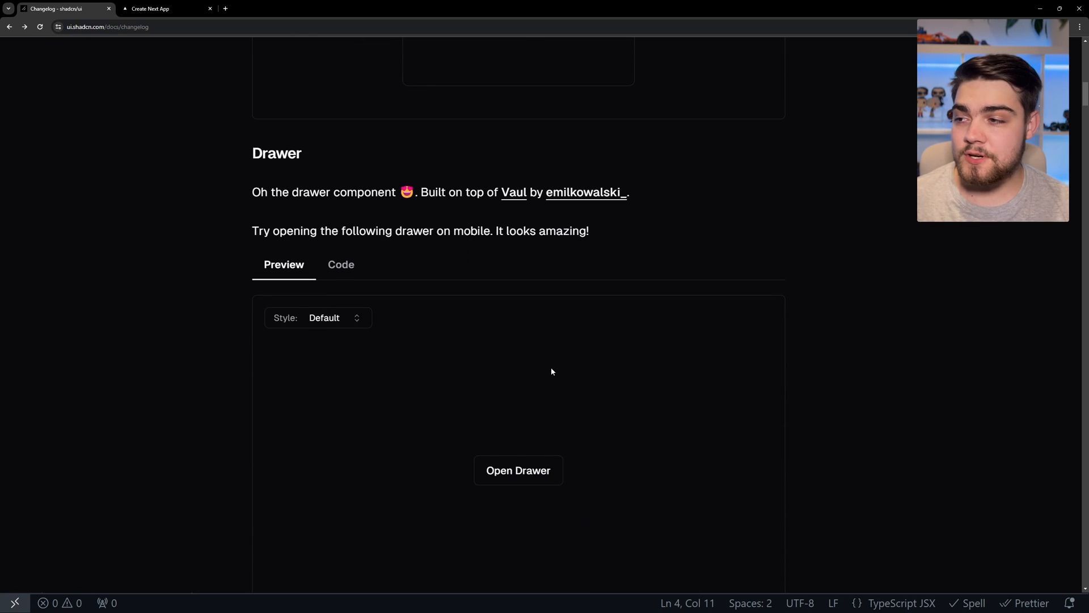
pyautogui.click(517, 470)
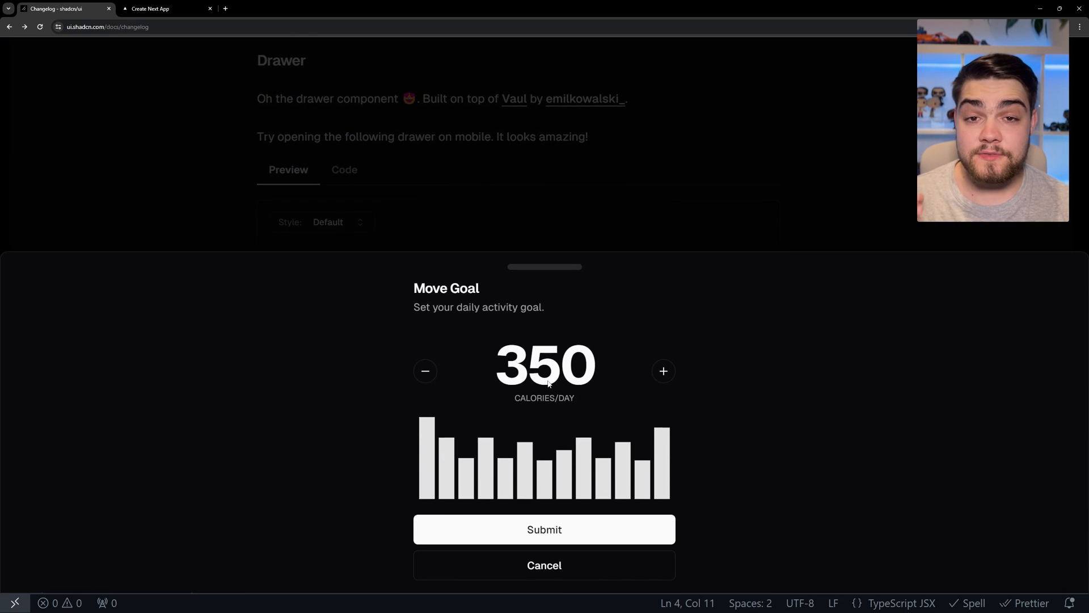
pyautogui.moveTo(547, 300)
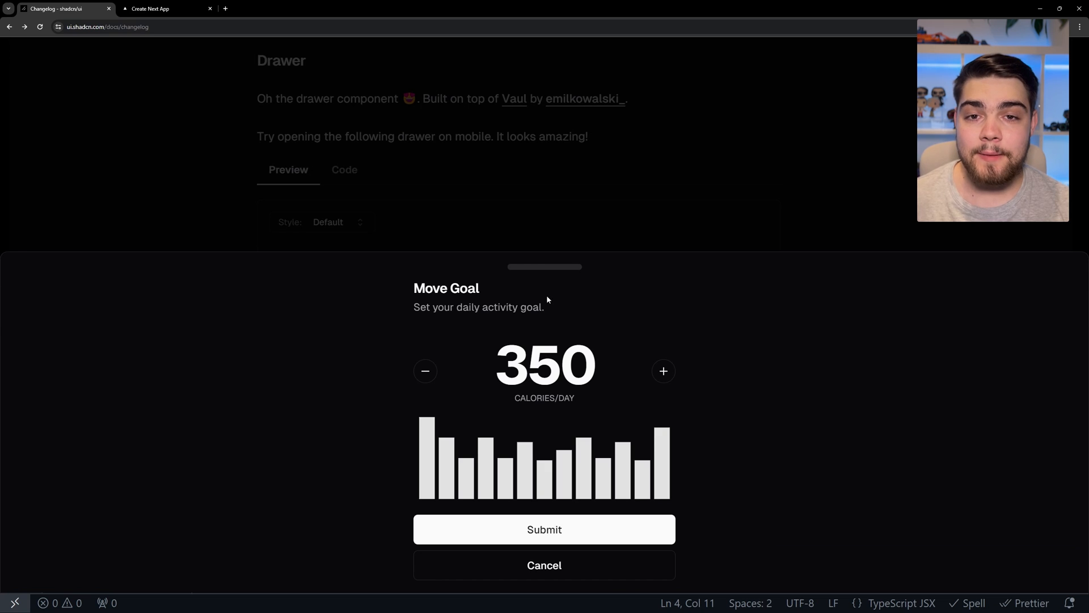
pyautogui.moveTo(560, 271)
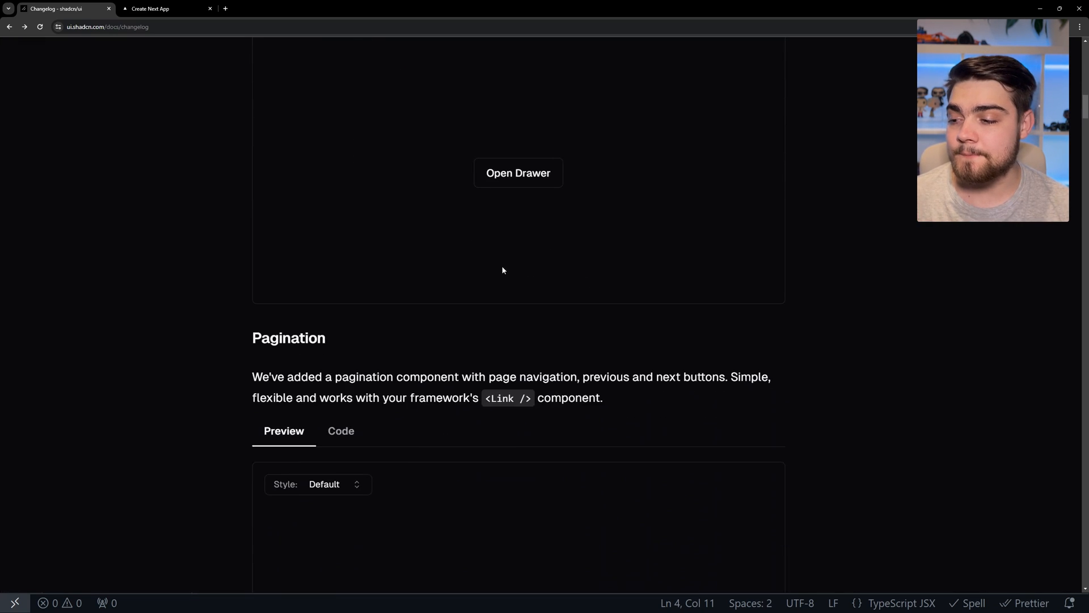
# Resize the One/Two/Three panels and fire the 'Event has been created' toast three times.
pyautogui.scroll(-3)
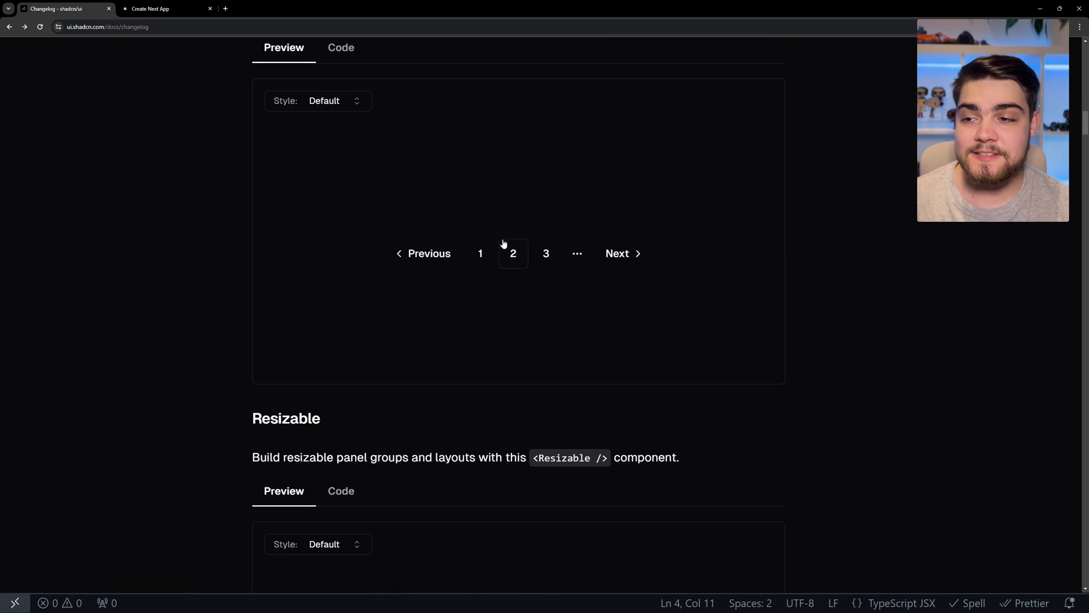
pyautogui.scroll(-3)
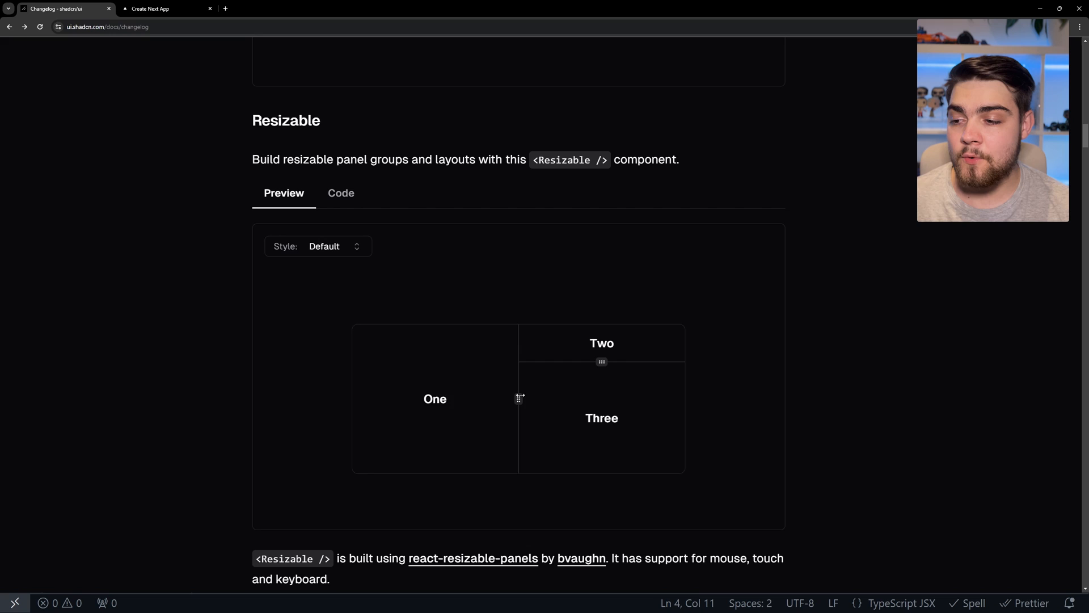
pyautogui.moveTo(517, 398); pyautogui.dragTo(504, 398)
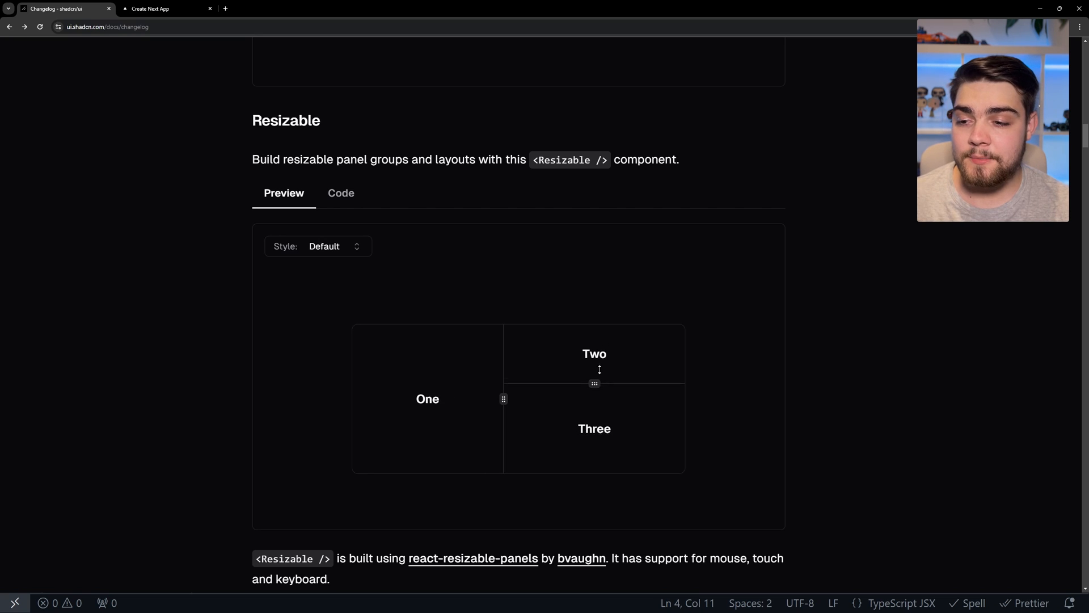
pyautogui.scroll(-3)
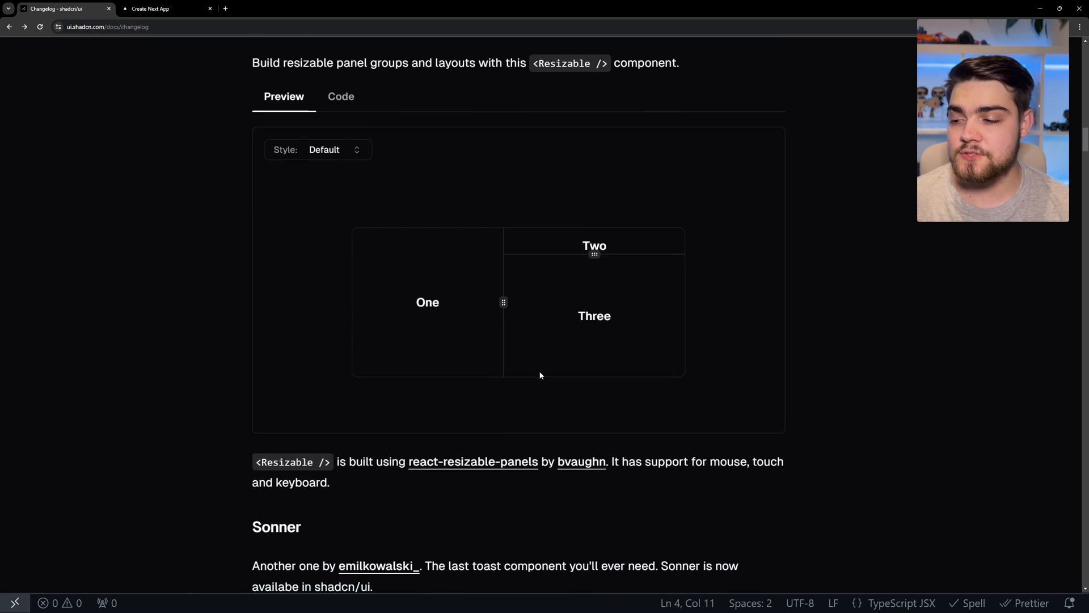
pyautogui.click(518, 369)
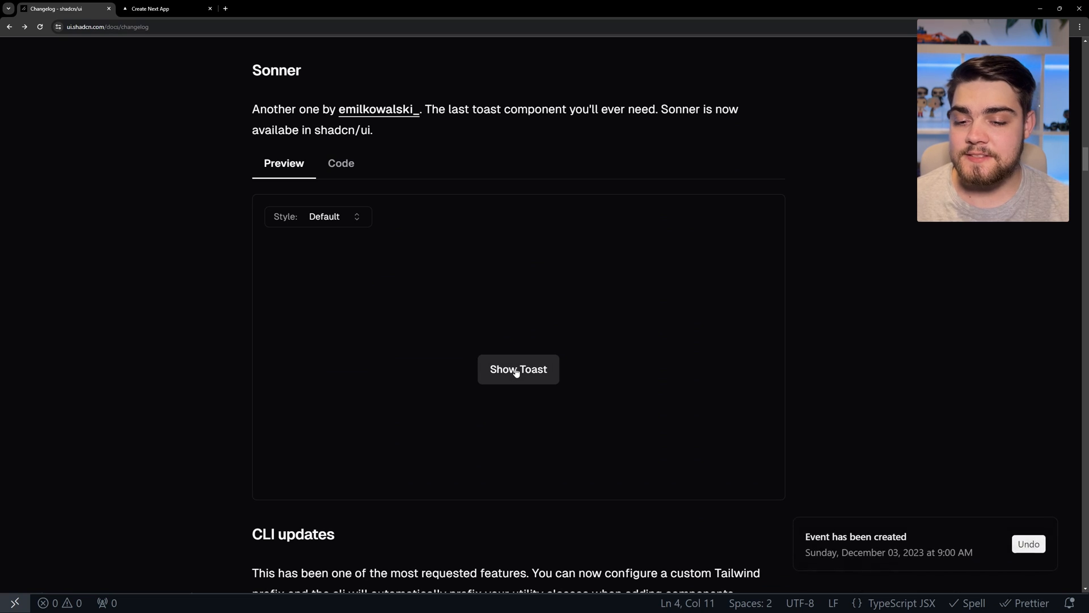
pyautogui.click(517, 369)
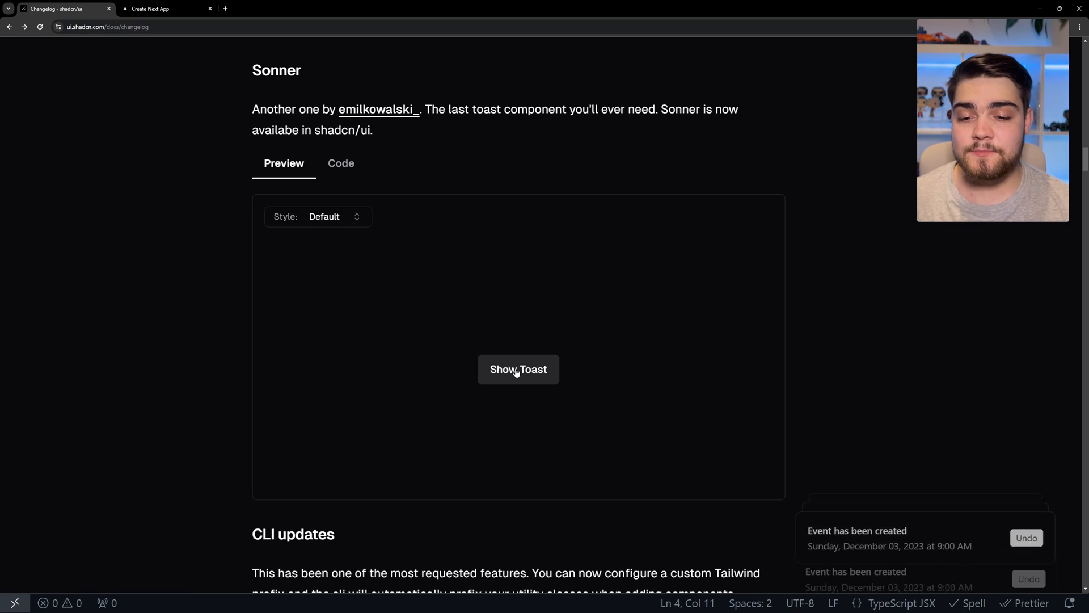
pyautogui.click(518, 369)
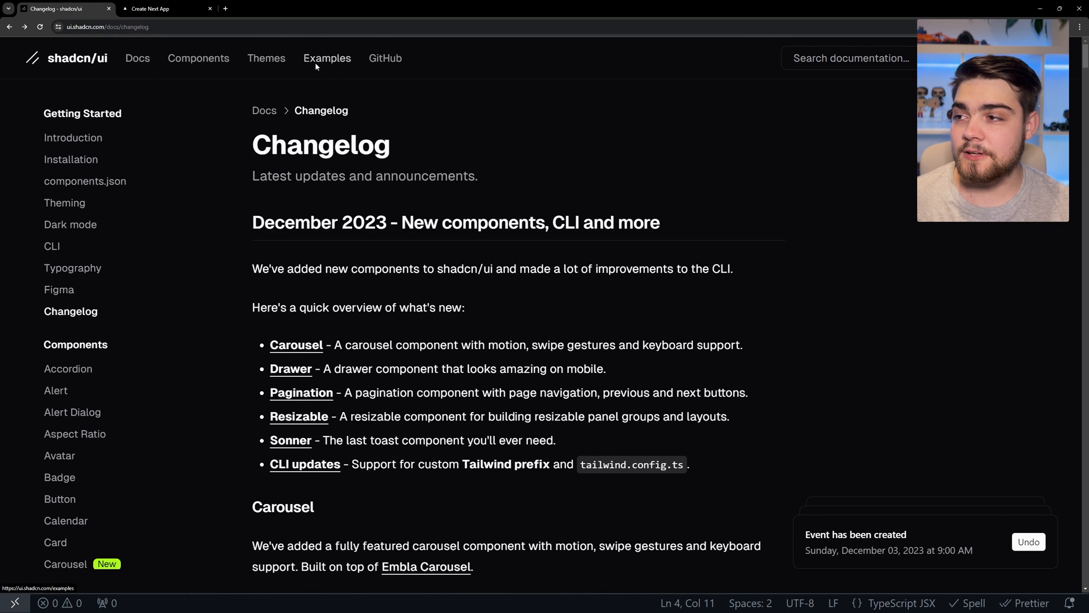
# Go to Examples, browse the Mail inbox example, then switch to the Dashboard example.
pyautogui.click(326, 58)
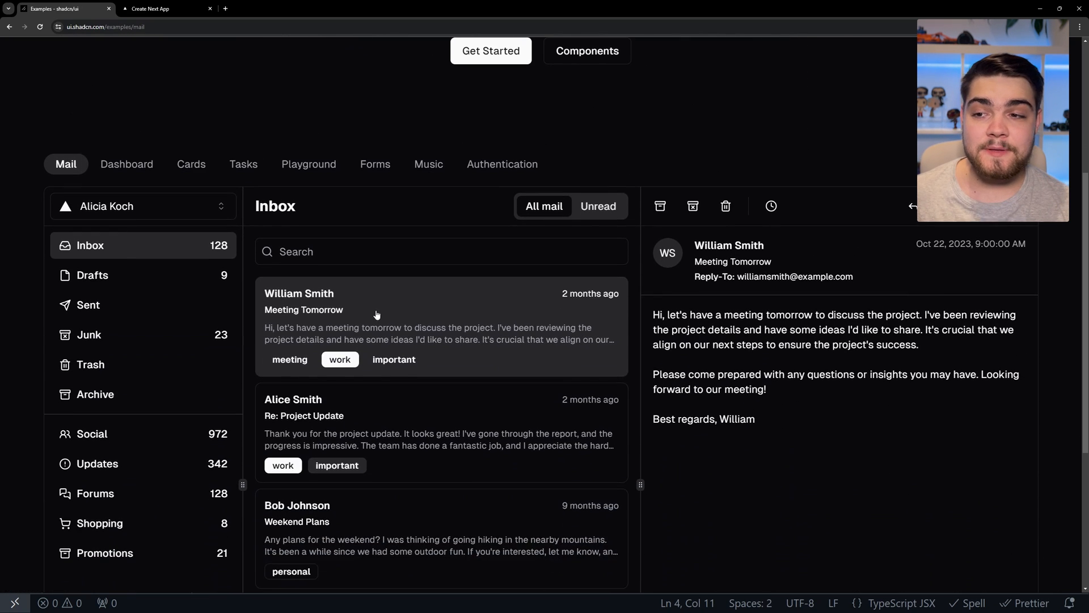
pyautogui.scroll(-3)
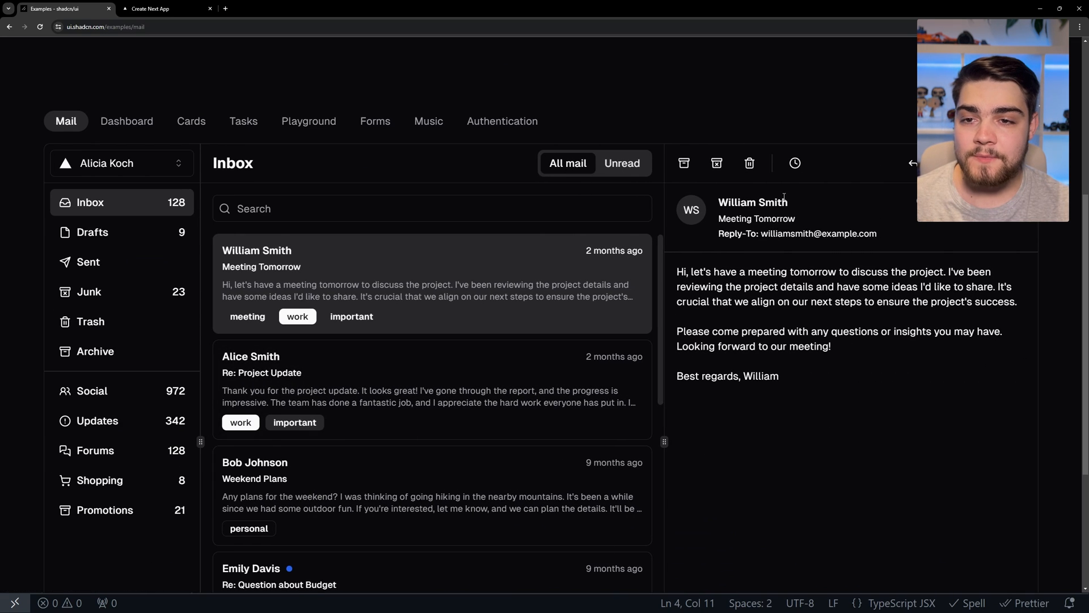
pyautogui.click(794, 163)
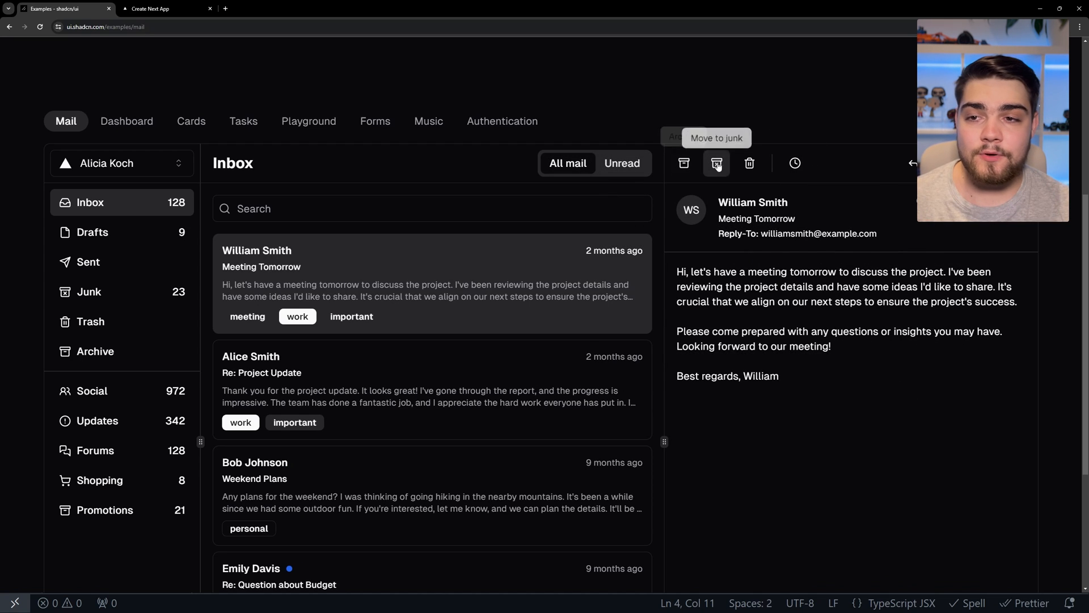
pyautogui.scroll(3)
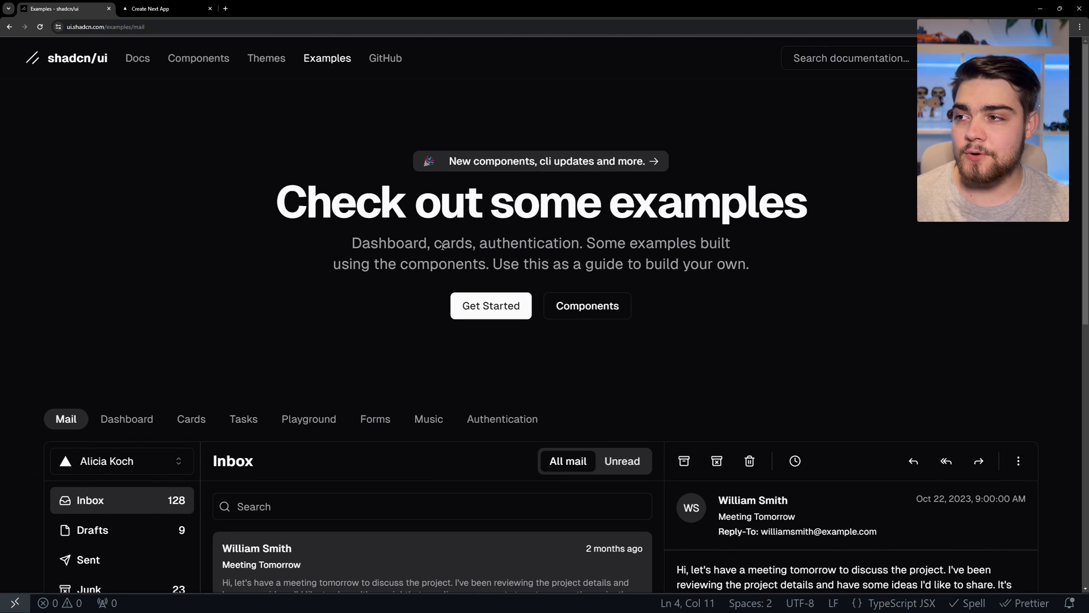
pyautogui.click(127, 418)
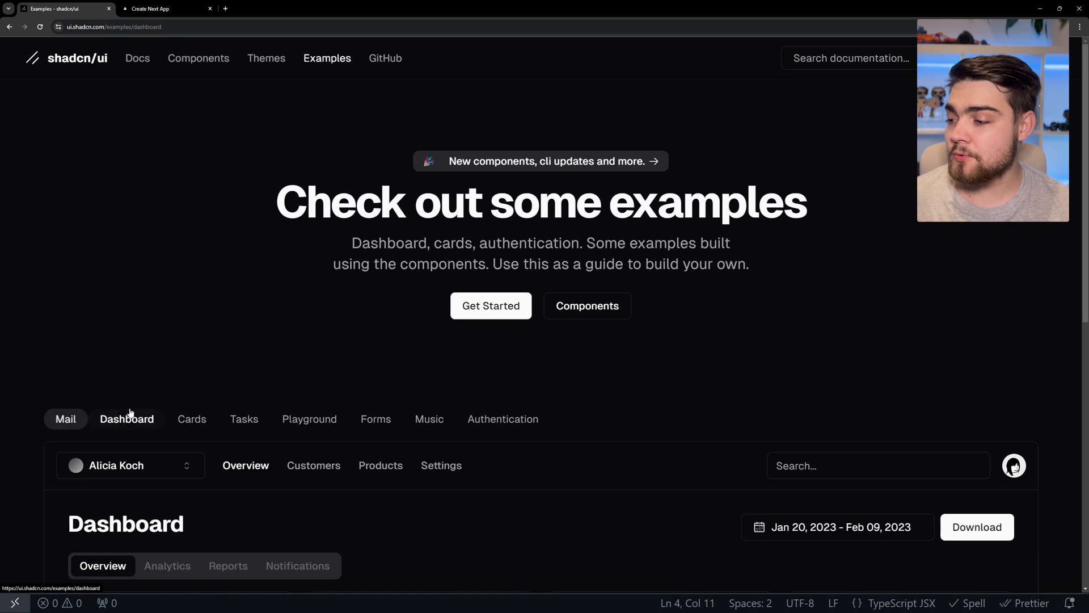
pyautogui.click(127, 419)
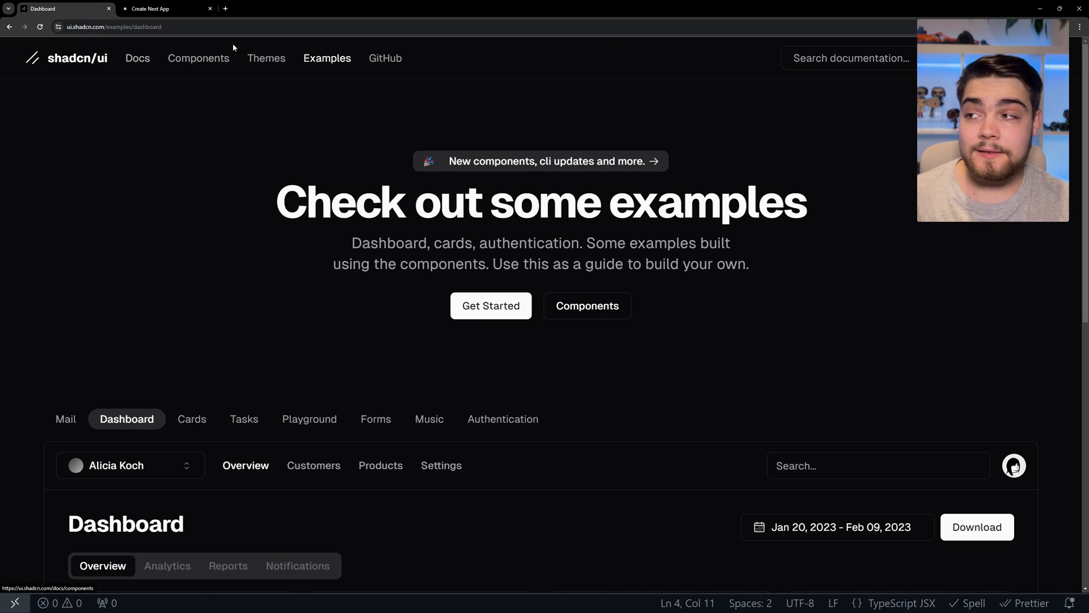
# Preview the orange, blue and green themes, view their CSS code, then close it.
pyautogui.click(265, 58)
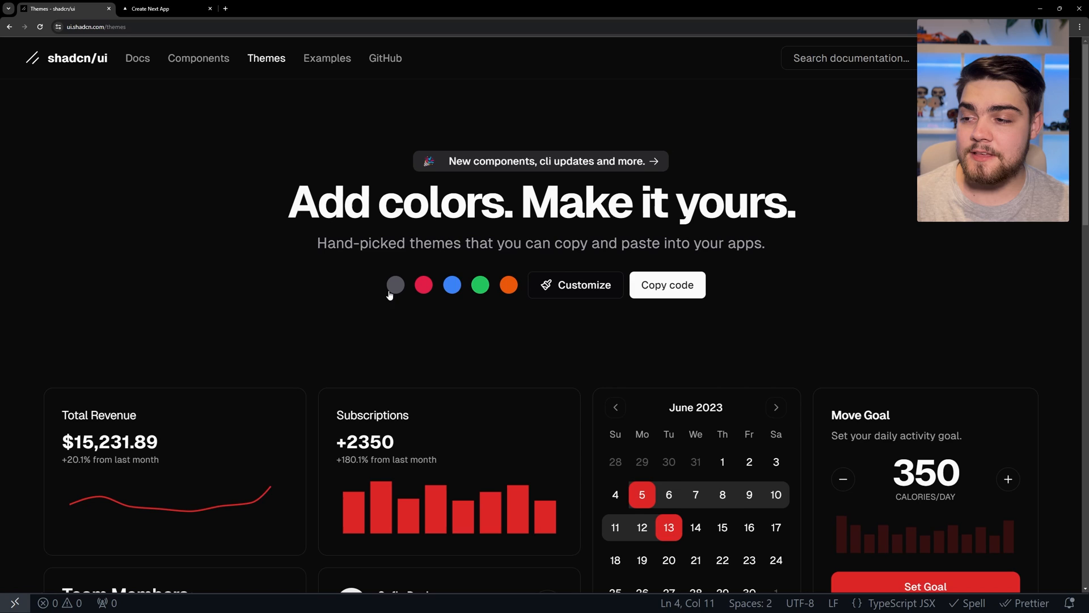
pyautogui.click(424, 285)
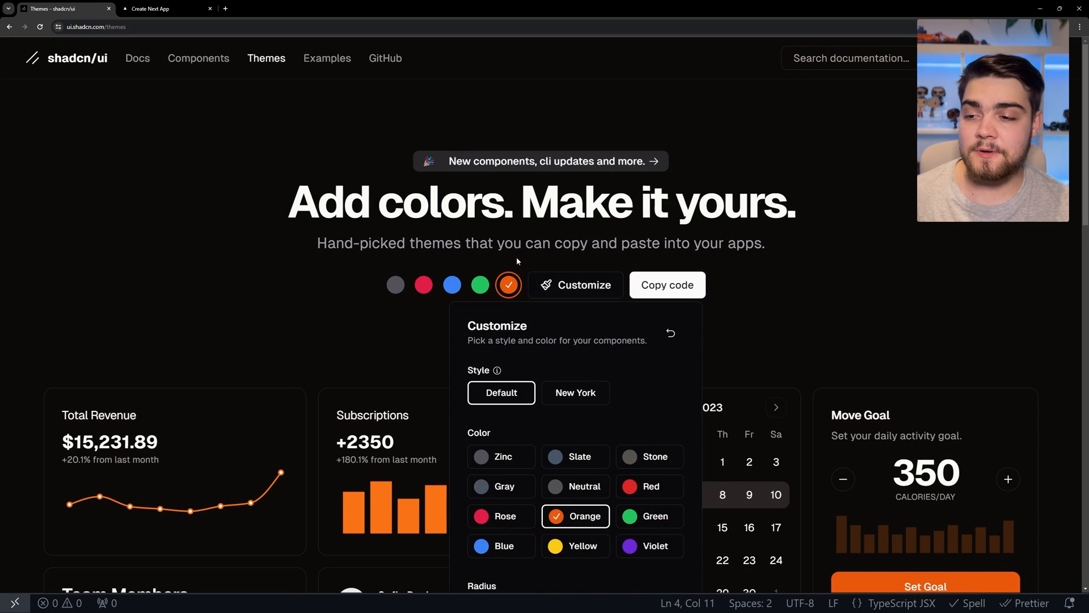
pyautogui.click(452, 284)
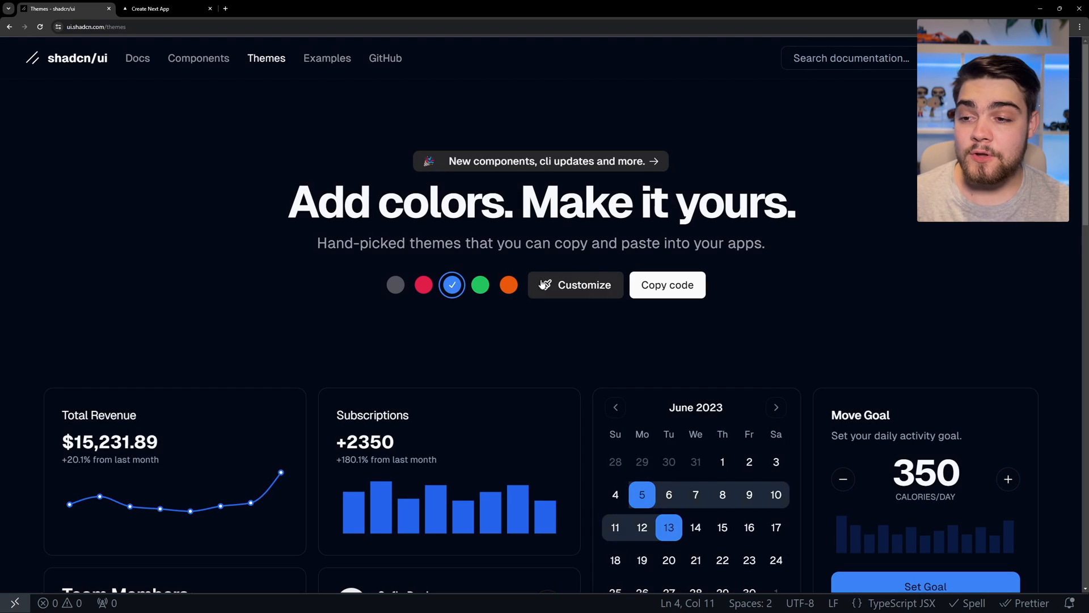
pyautogui.click(480, 284)
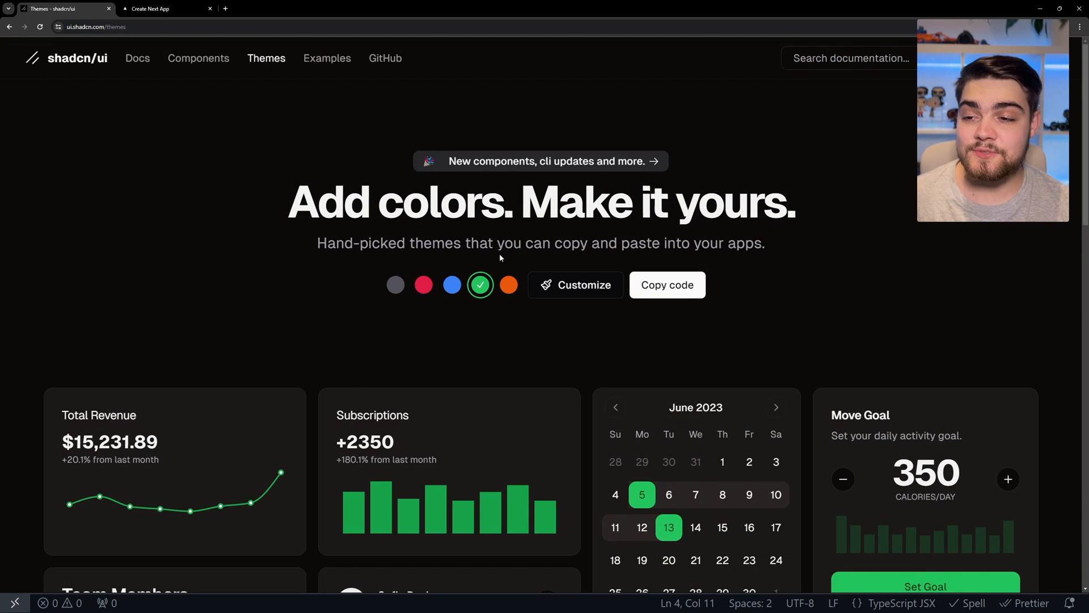
pyautogui.click(665, 285)
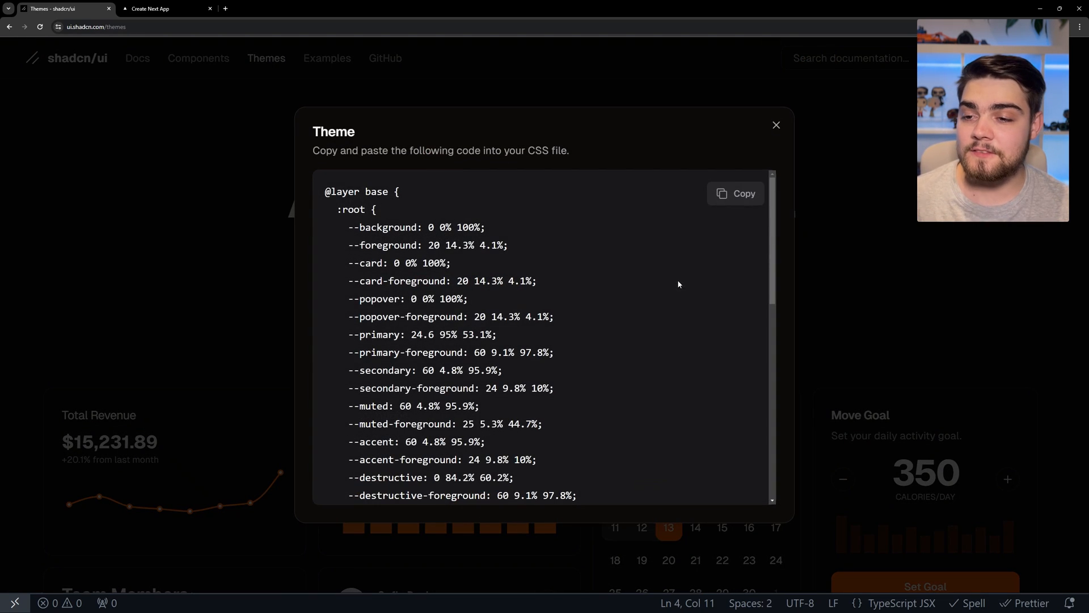
pyautogui.click(776, 126)
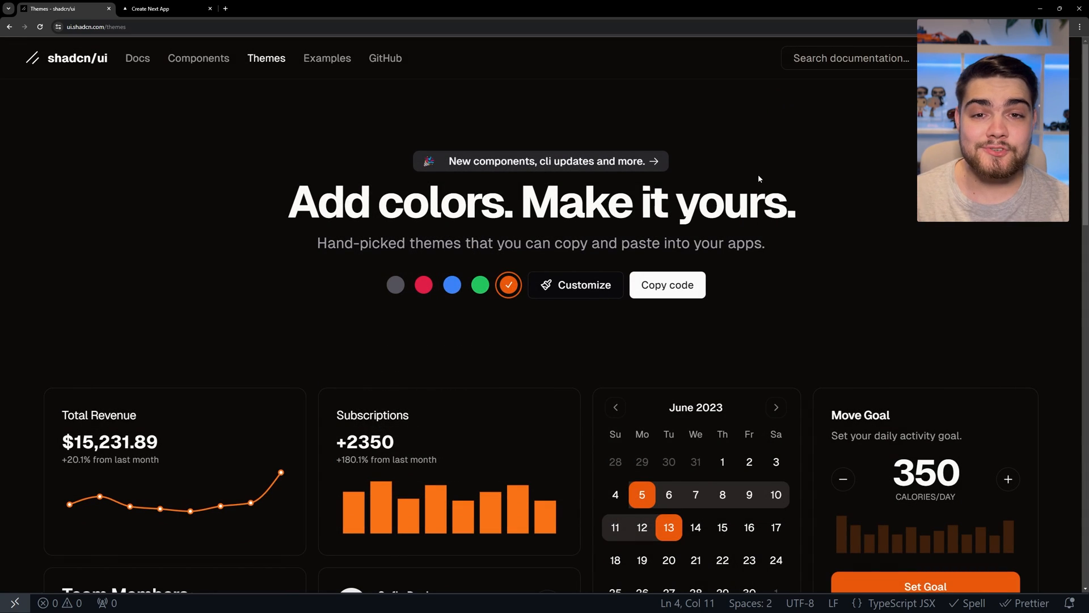
pyautogui.moveTo(137, 58)
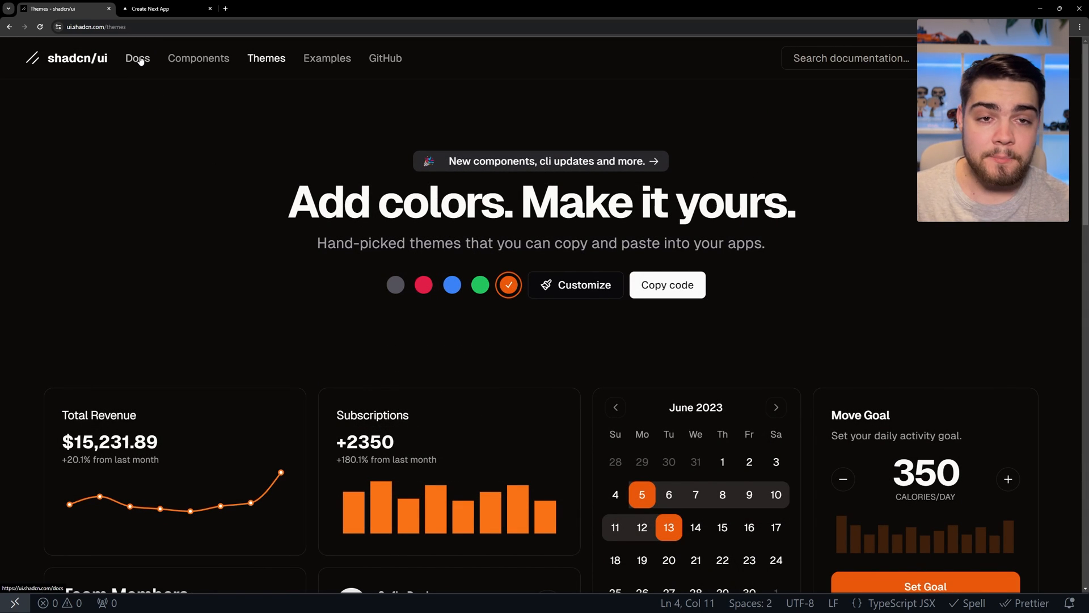
# From Docs > Installation, open the Next.js guide and copy the npm init command.
pyautogui.click(137, 58)
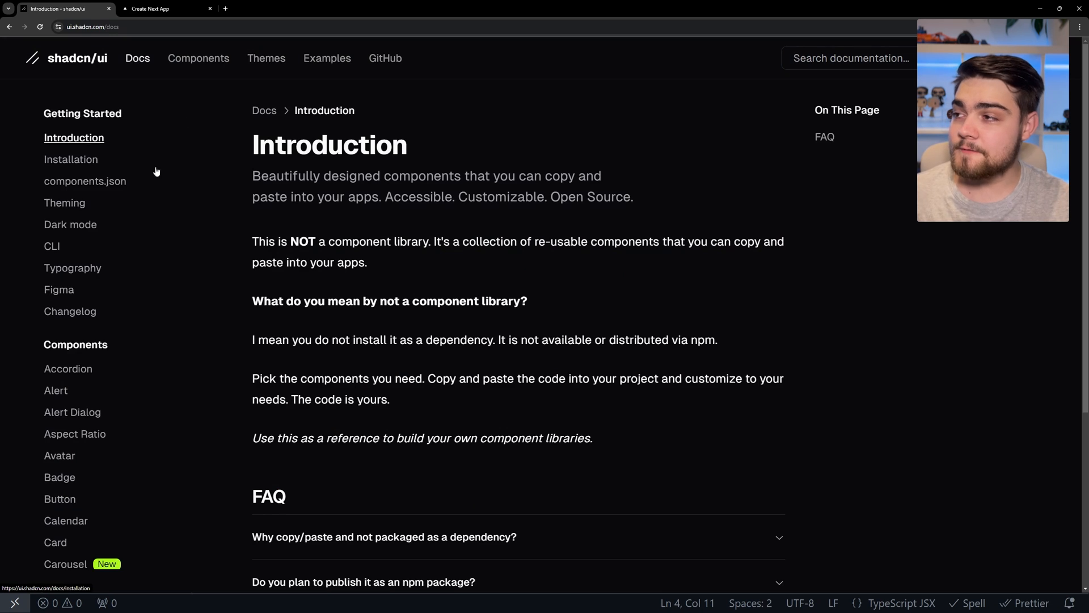
pyautogui.click(70, 158)
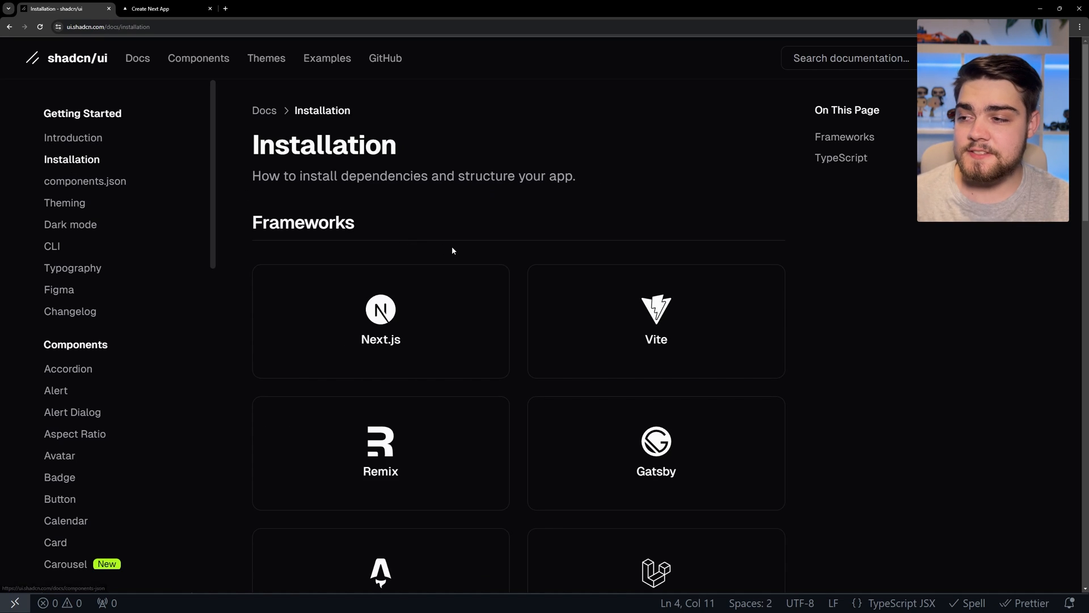
pyautogui.scroll(-3)
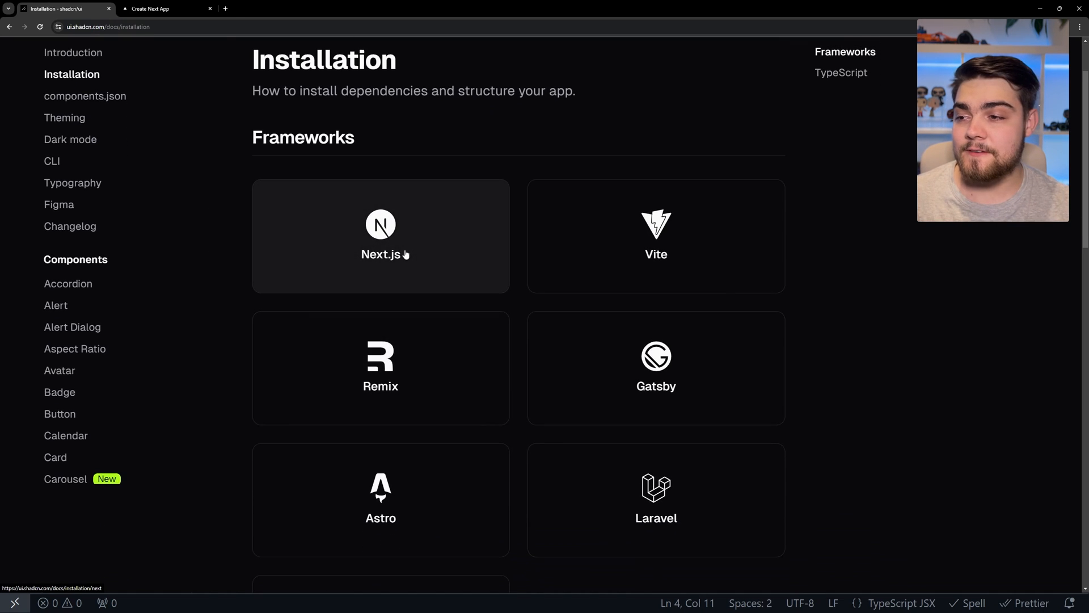
pyautogui.scroll(-3)
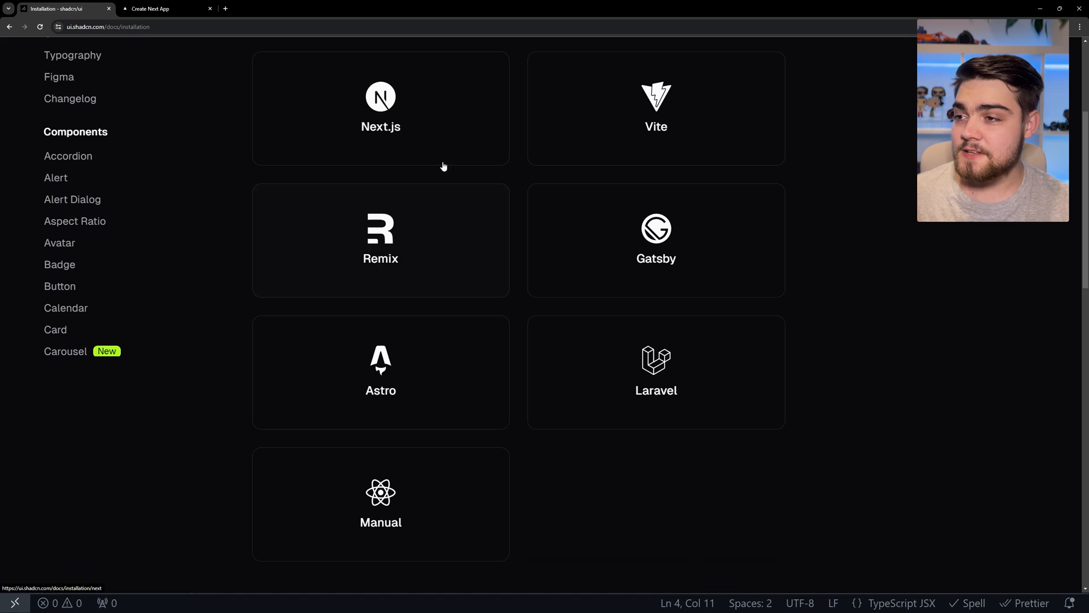
pyautogui.click(380, 108)
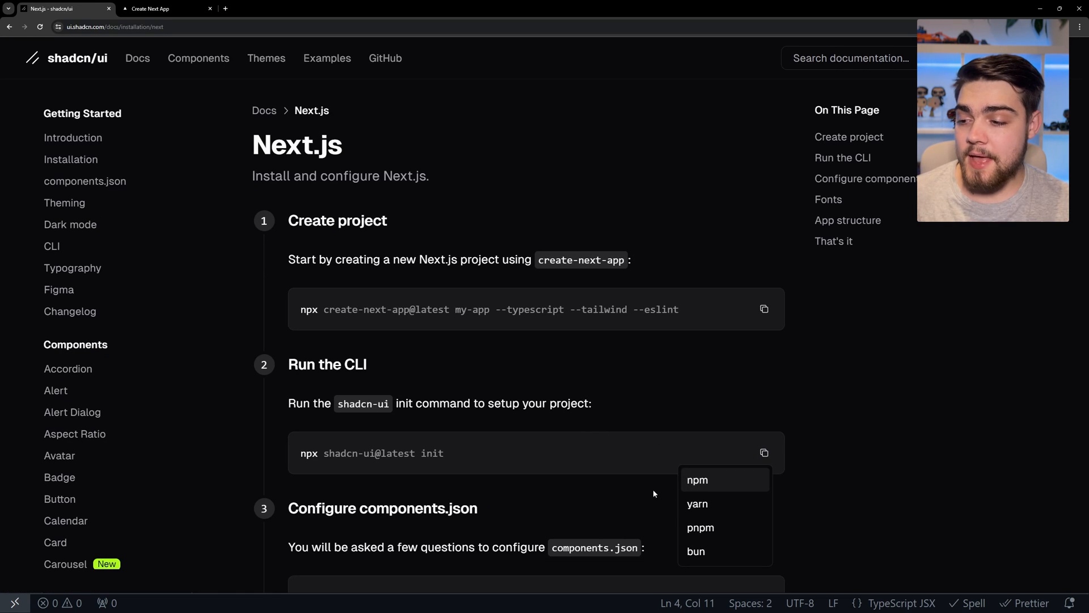
pyautogui.click(763, 452)
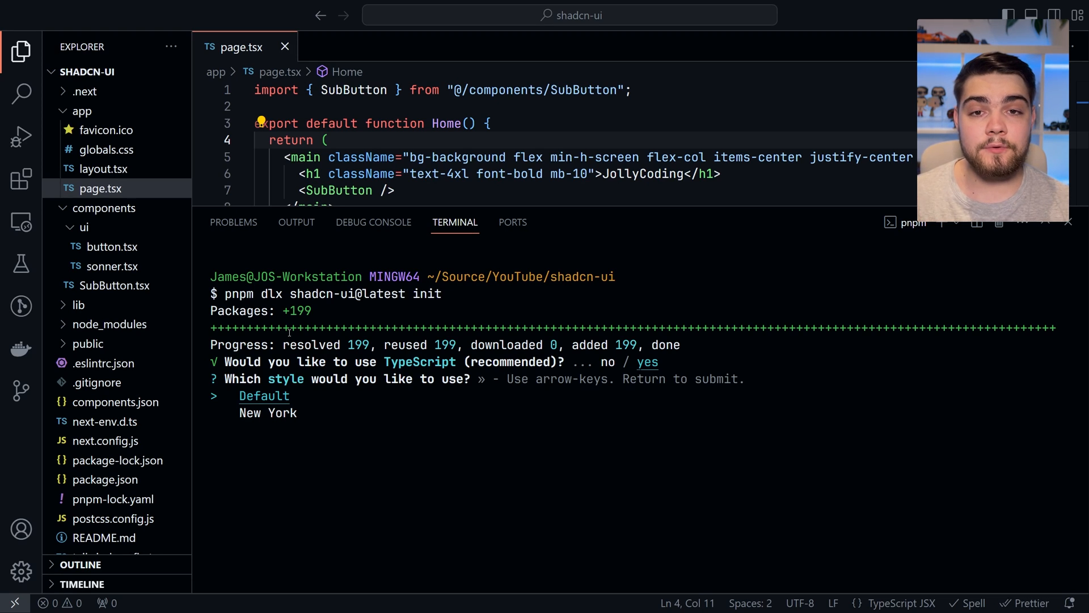
# Accept Default style, Slate, app/globals.css, blank prefix and @/lib/utils in the init prompts.
pyautogui.press('Enter')
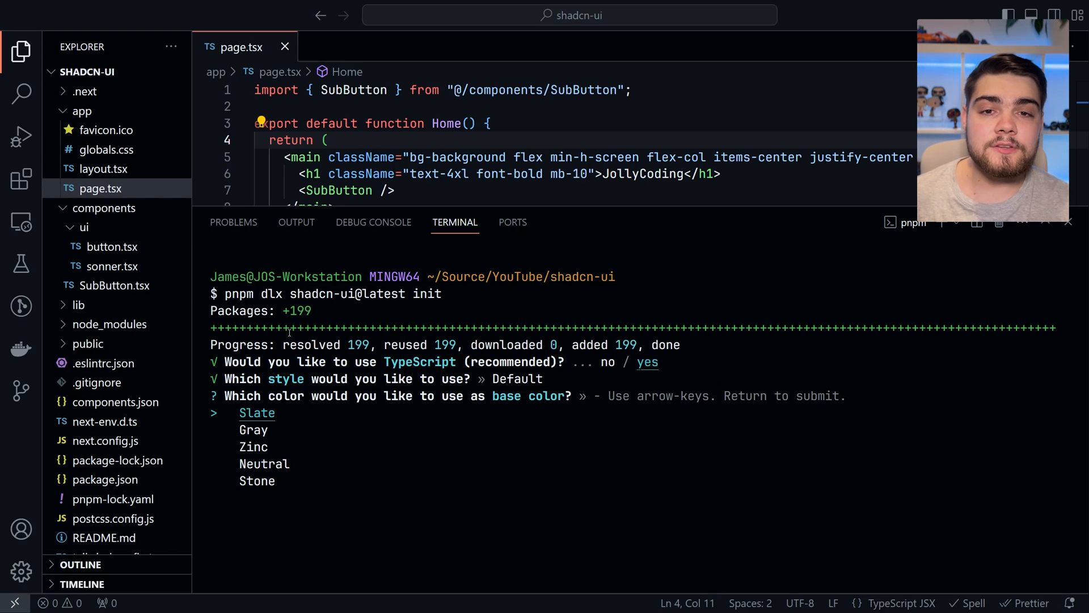
pyautogui.press('enter')
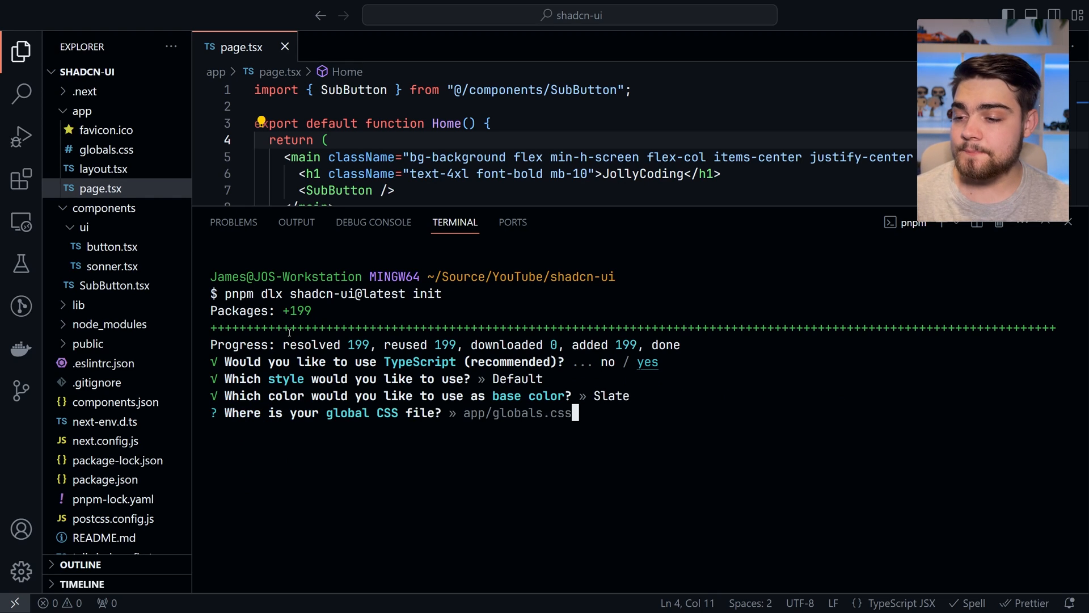
pyautogui.press('enter')
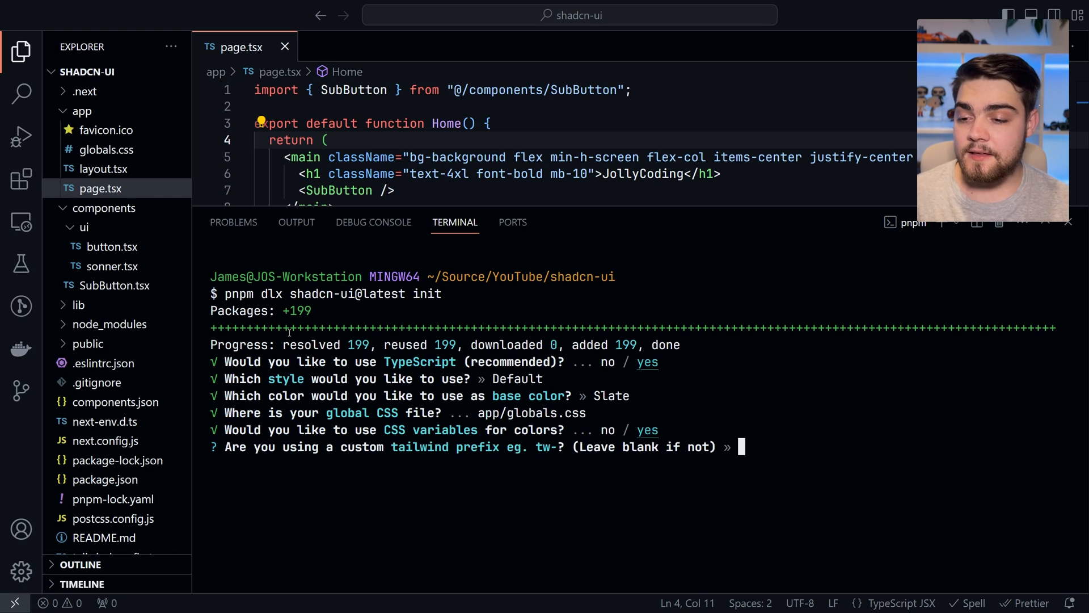
pyautogui.press('enter')
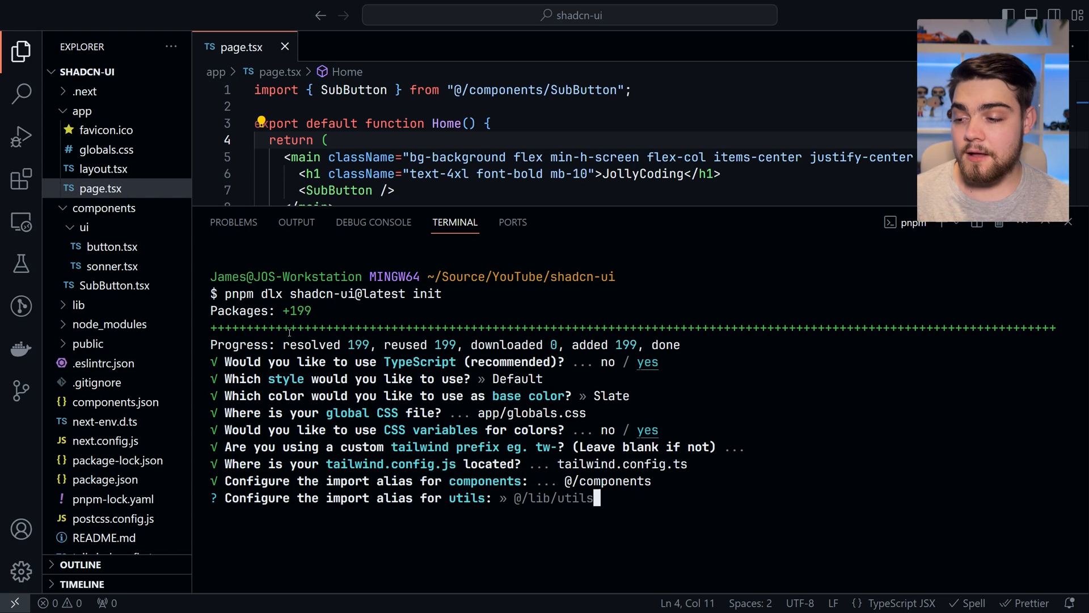
pyautogui.press('Enter')
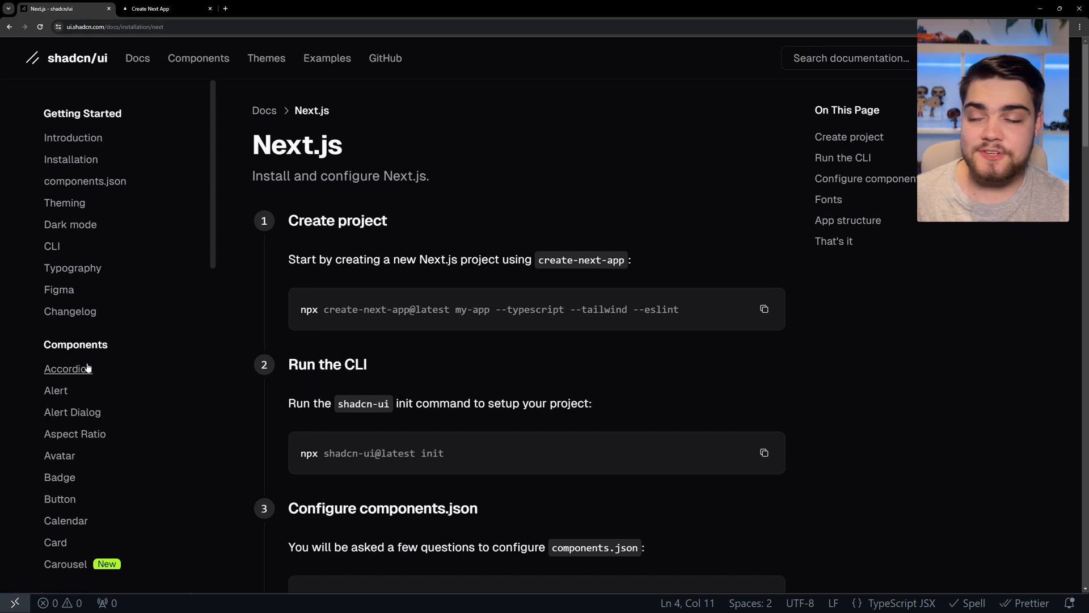
# Open the Button component docs and toggle between its Code and Preview views.
pyautogui.click(69, 368)
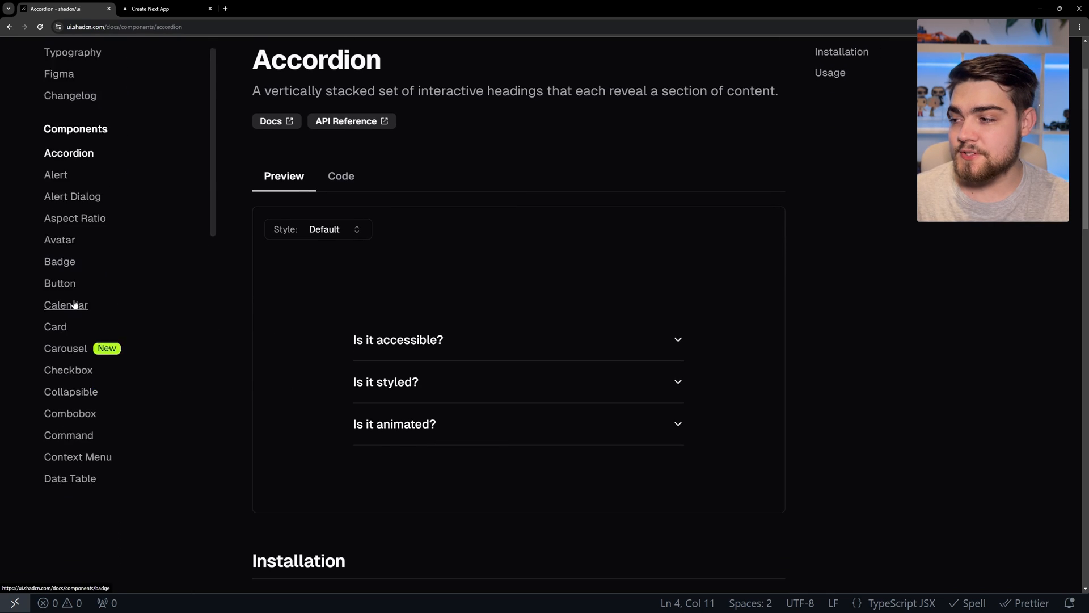
pyautogui.scroll(-3)
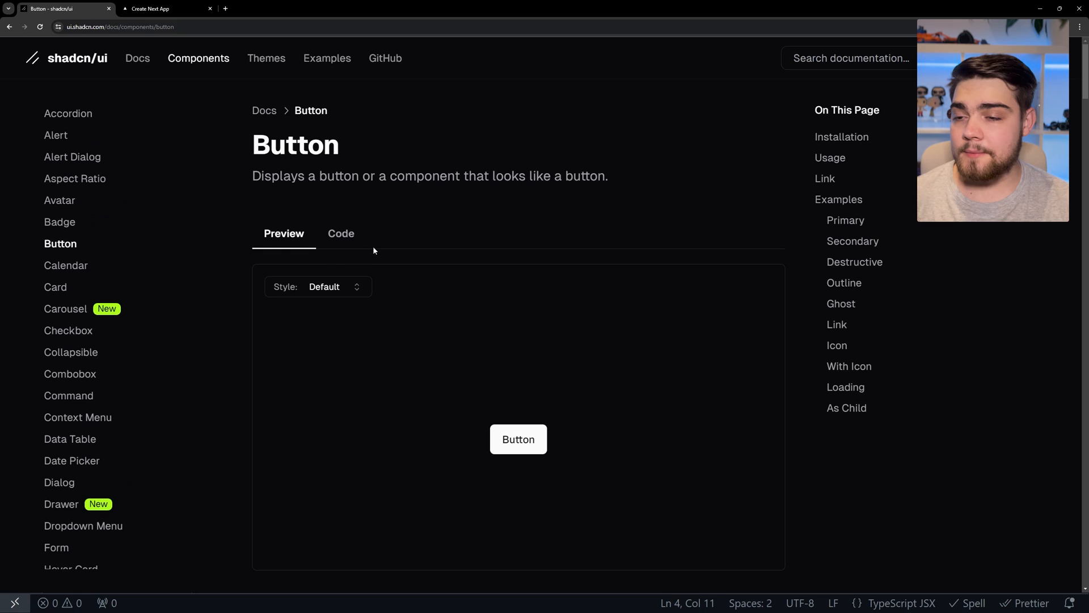
pyautogui.click(341, 233)
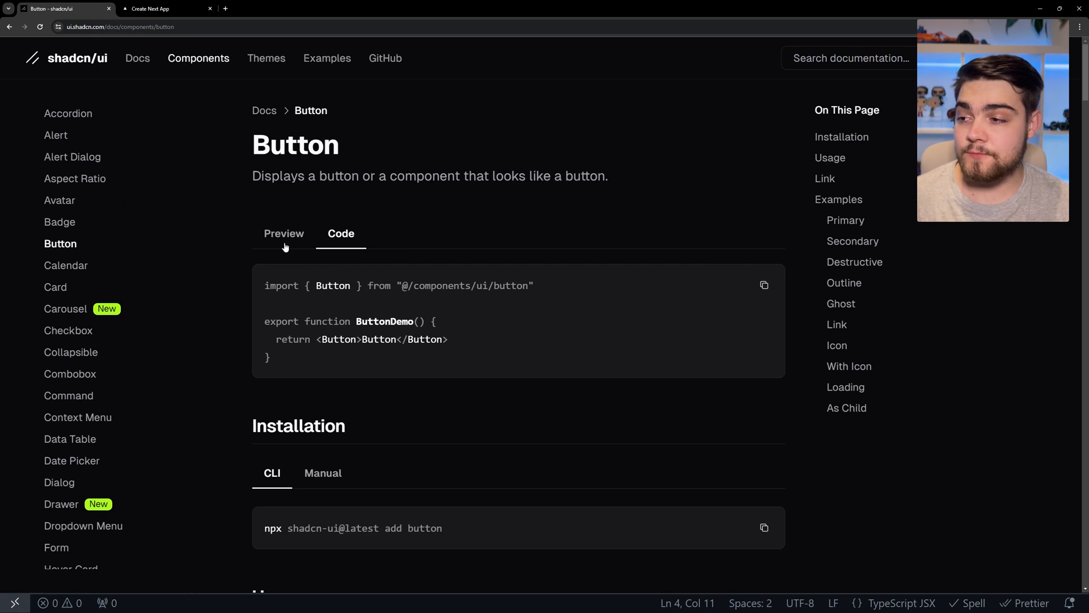
pyautogui.click(284, 232)
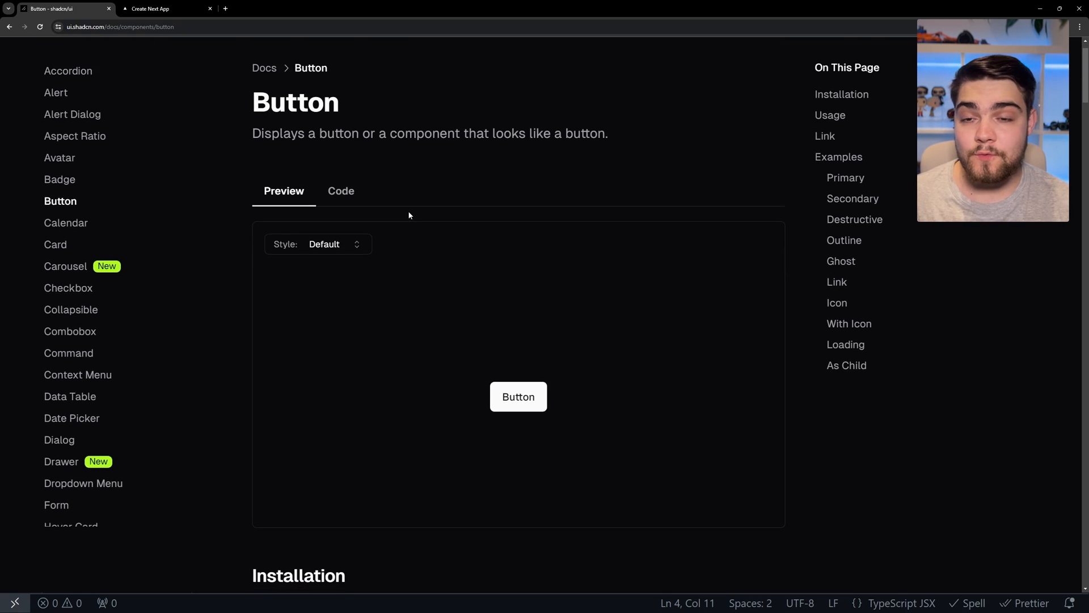
pyautogui.scroll(-3)
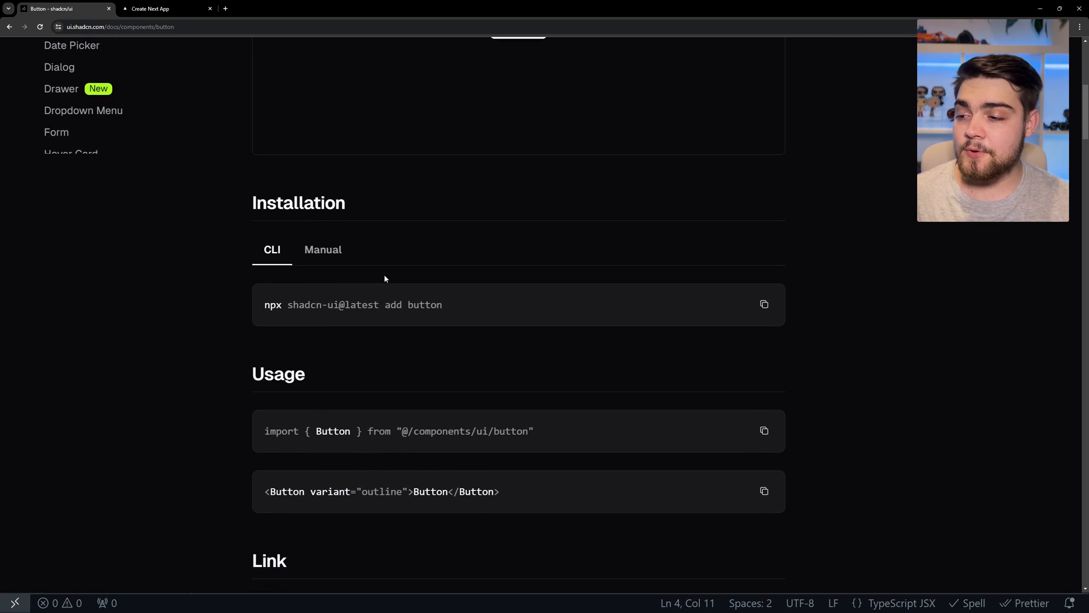
# Review the manual installation steps, then copy the pnpm CLI add command.
pyautogui.click(322, 250)
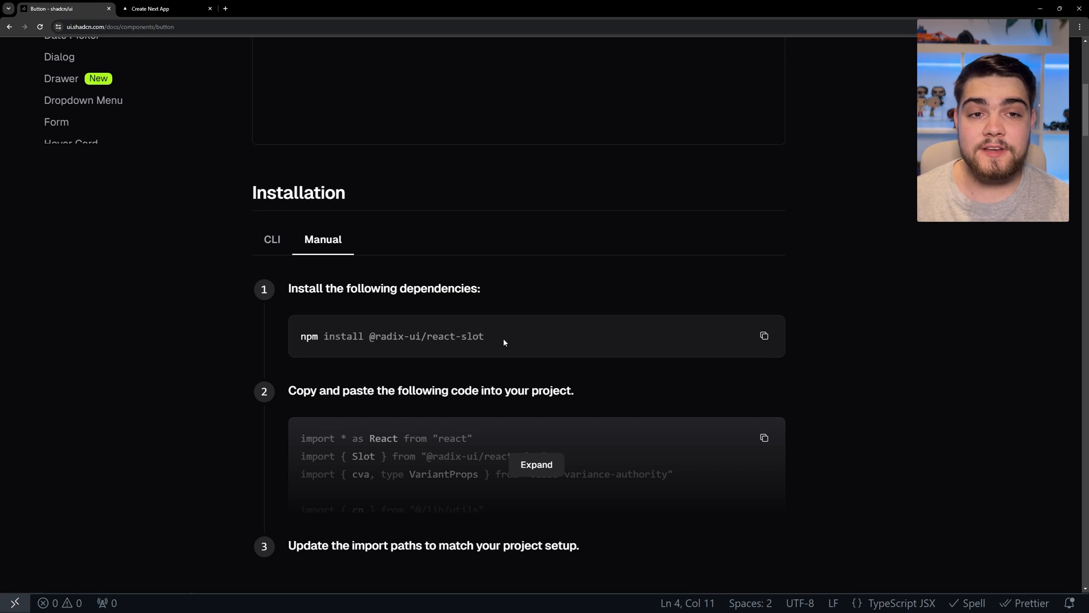
pyautogui.moveTo(495, 353)
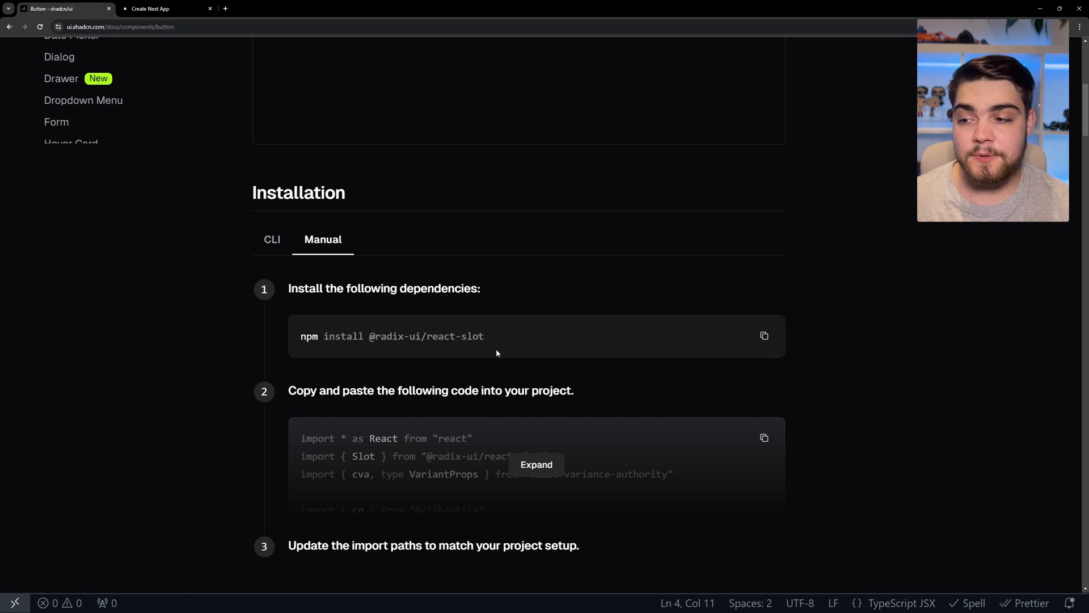
pyautogui.scroll(-3)
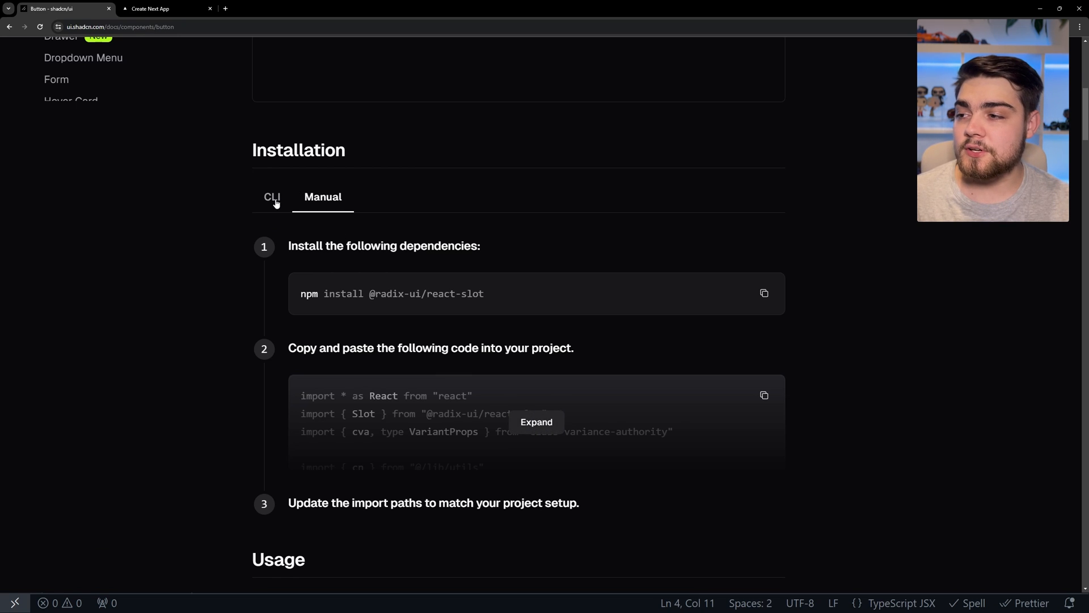
pyautogui.click(272, 197)
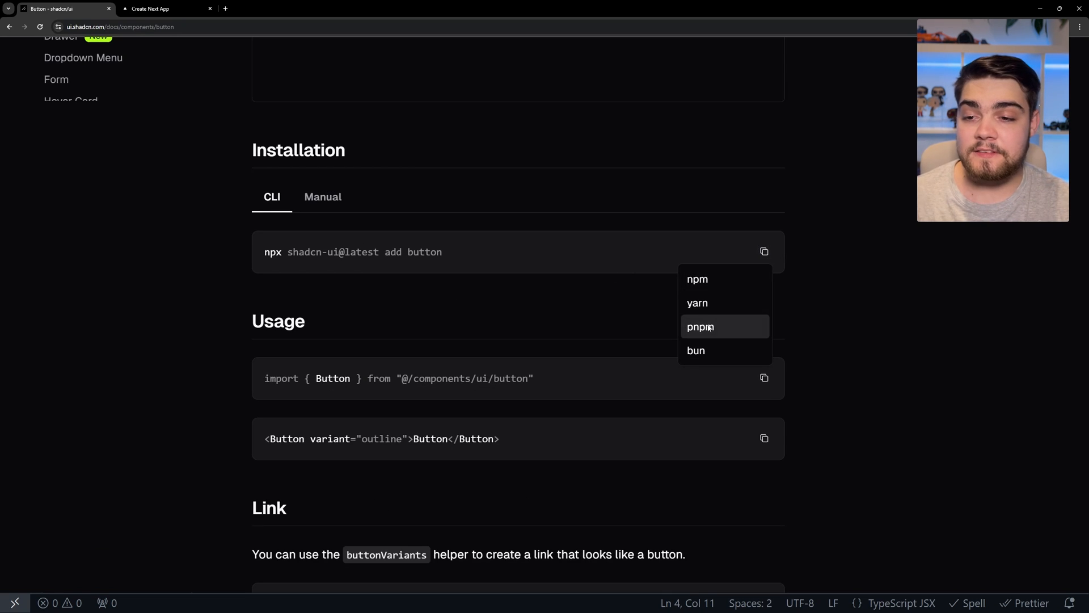
pyautogui.click(764, 251)
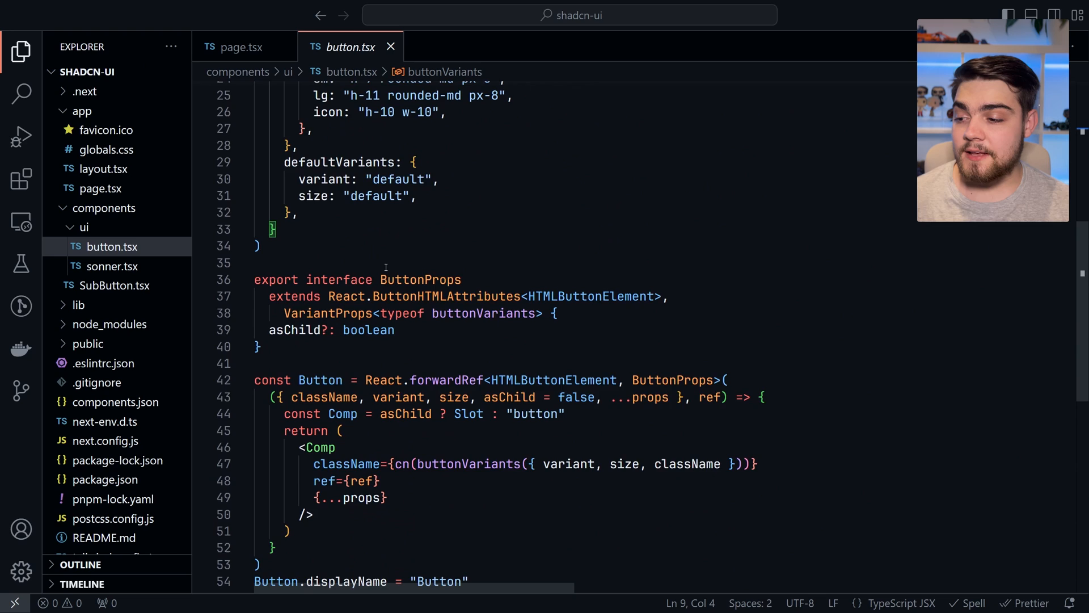
# Inspect bg-primary in button.tsx, then open sonner.tsx and the SubButton toast call.
pyautogui.click(319, 270)
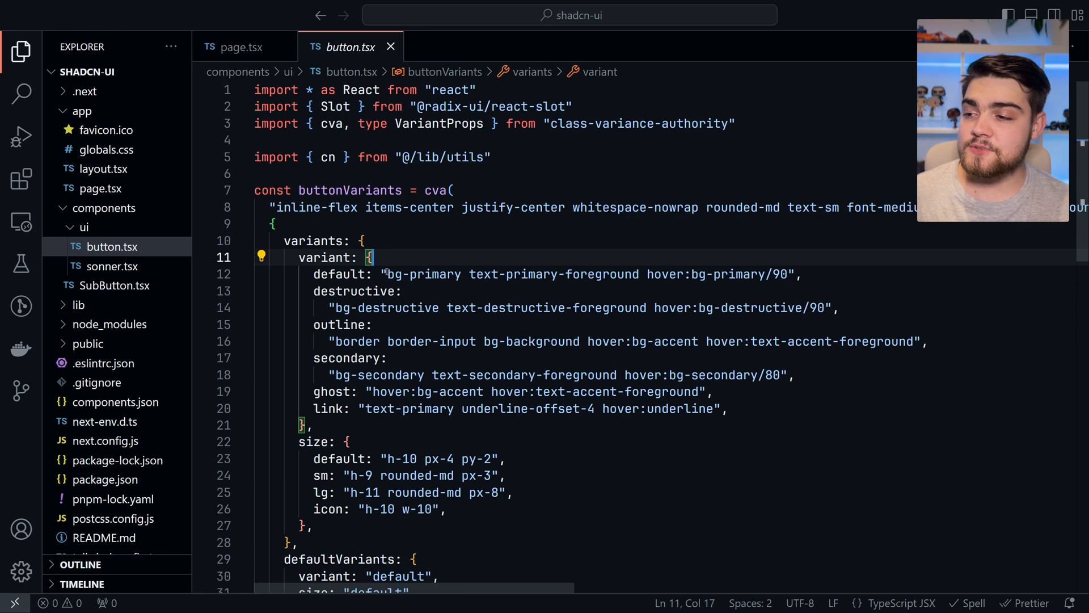
pyautogui.doubleClick(422, 273)
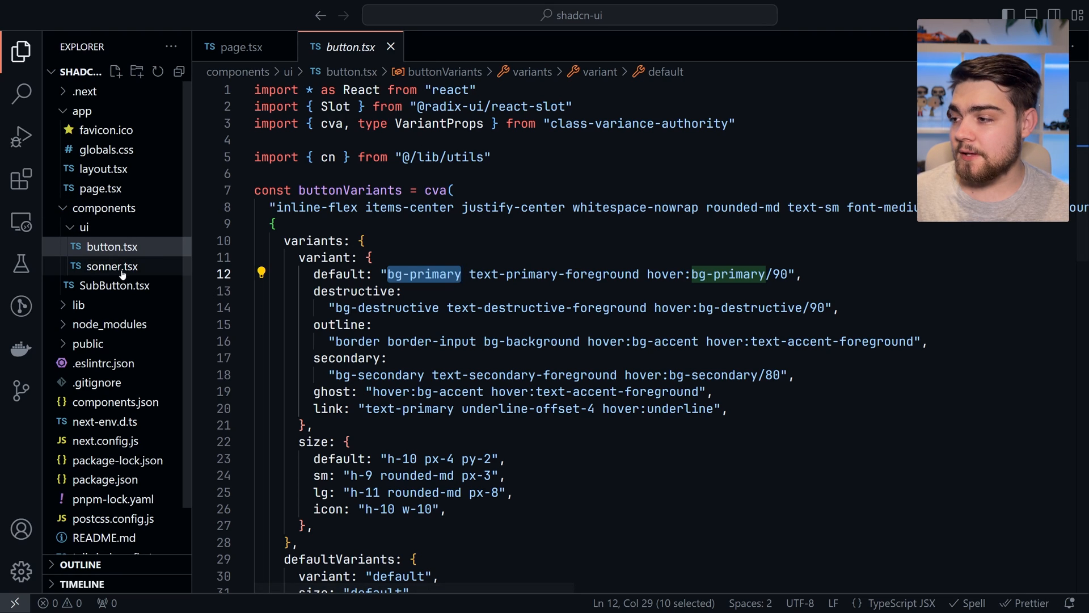
pyautogui.moveTo(108, 266)
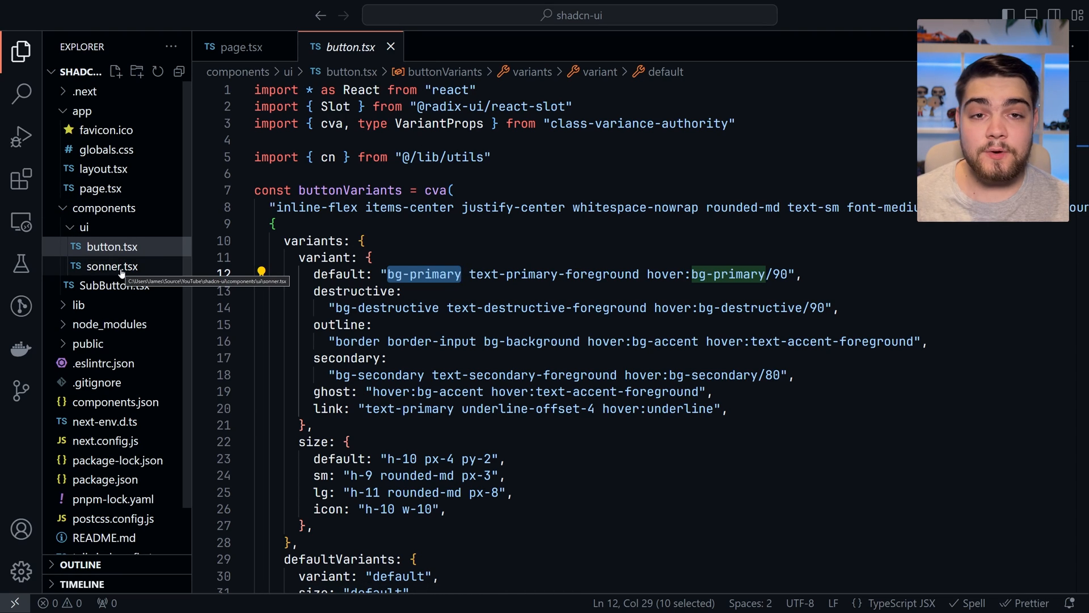
pyautogui.click(115, 285)
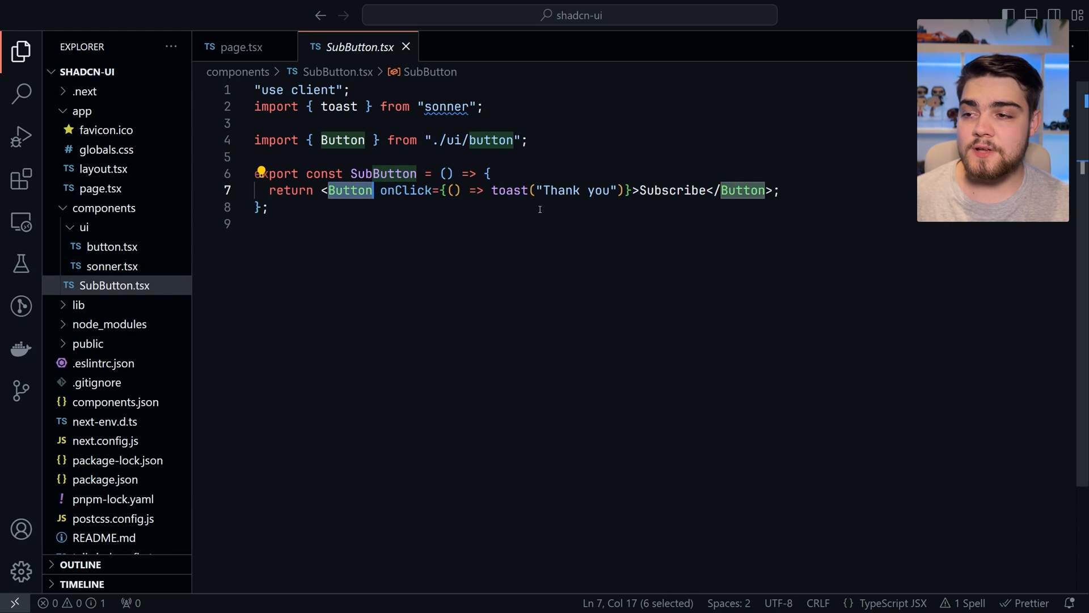
pyautogui.doubleClick(510, 189)
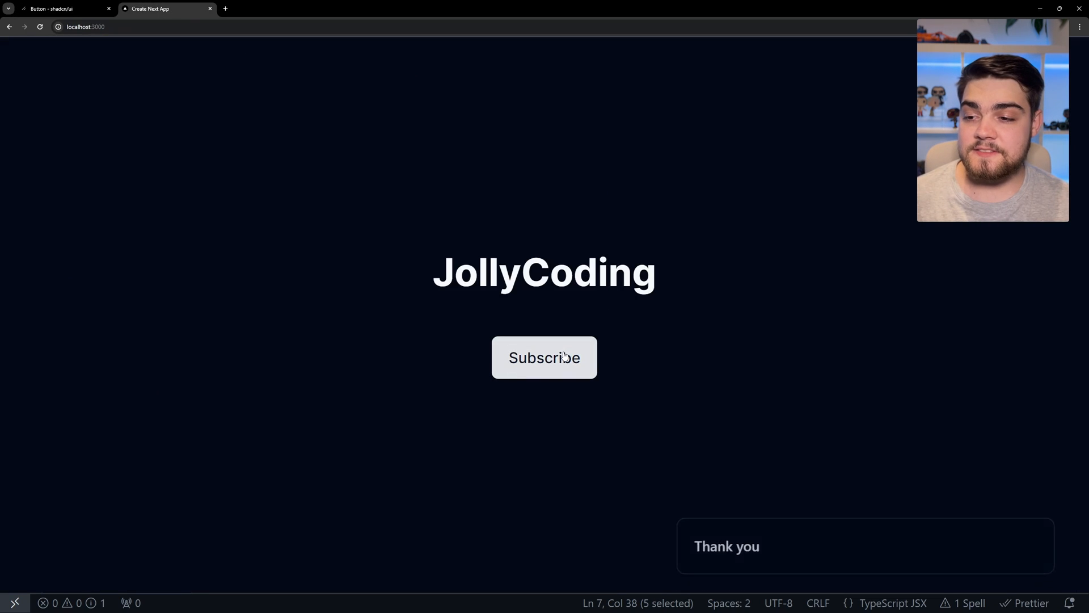
# Trigger the Thank you toast on localhost:3000, then return to the Button docs tab.
pyautogui.click(544, 356)
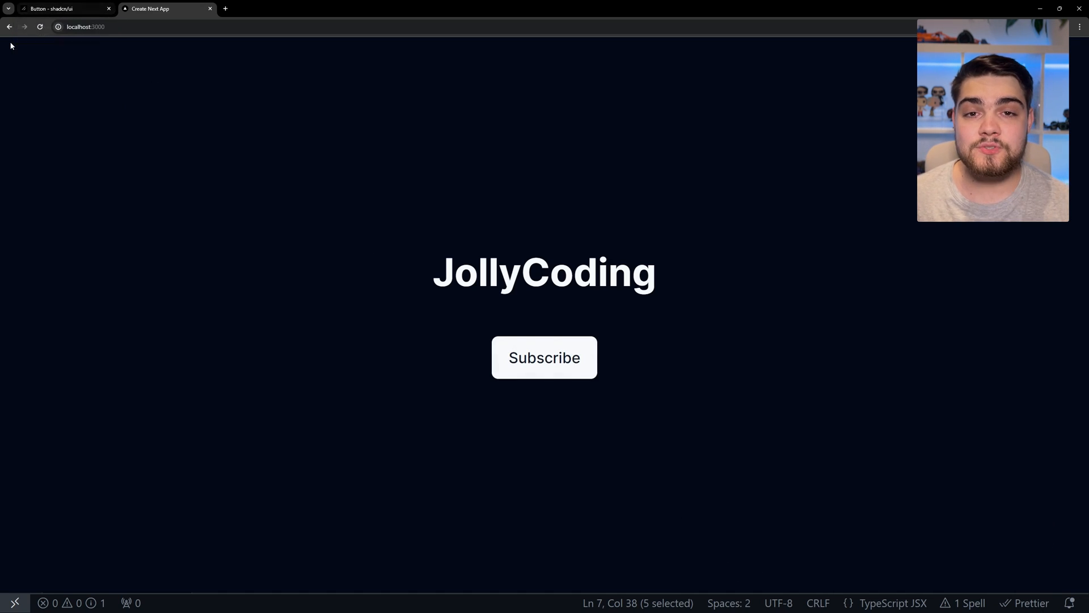
pyautogui.click(62, 8)
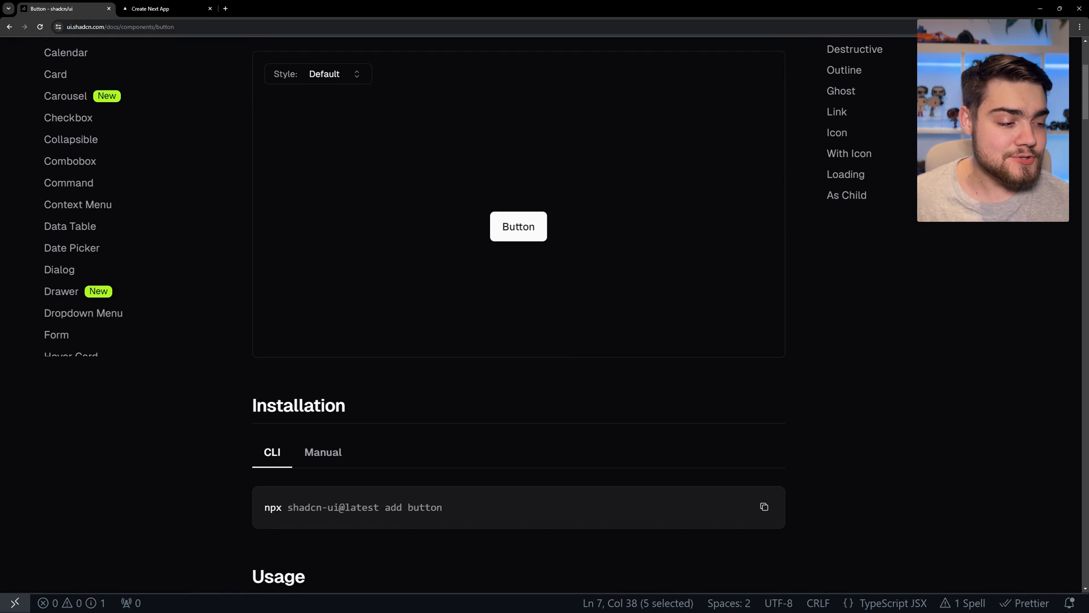
# Preview the red theme on the Themes page and copy its code.
pyautogui.click(266, 58)
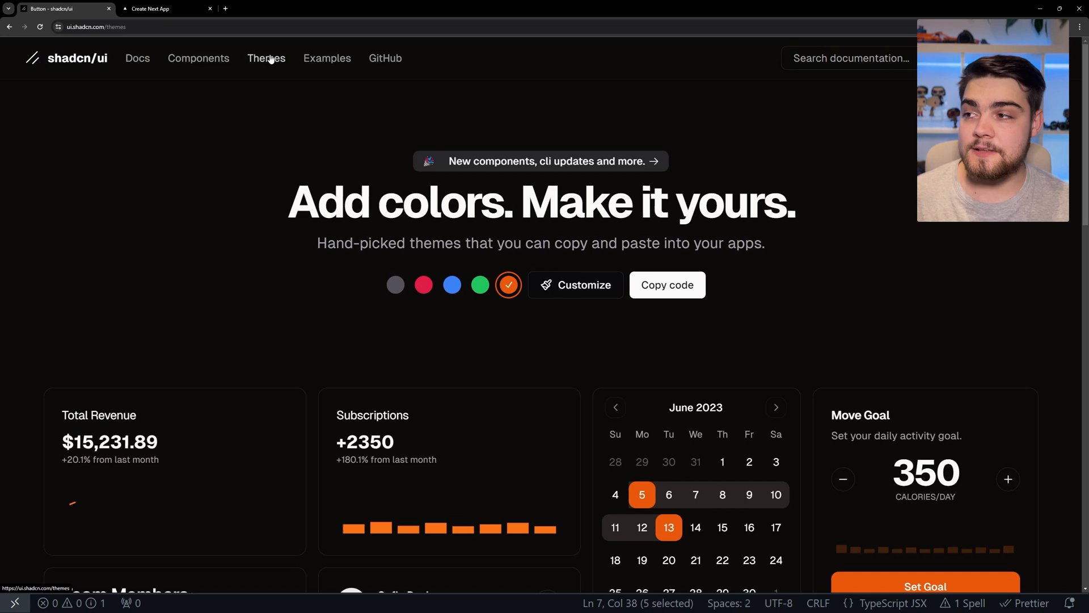
pyautogui.click(265, 59)
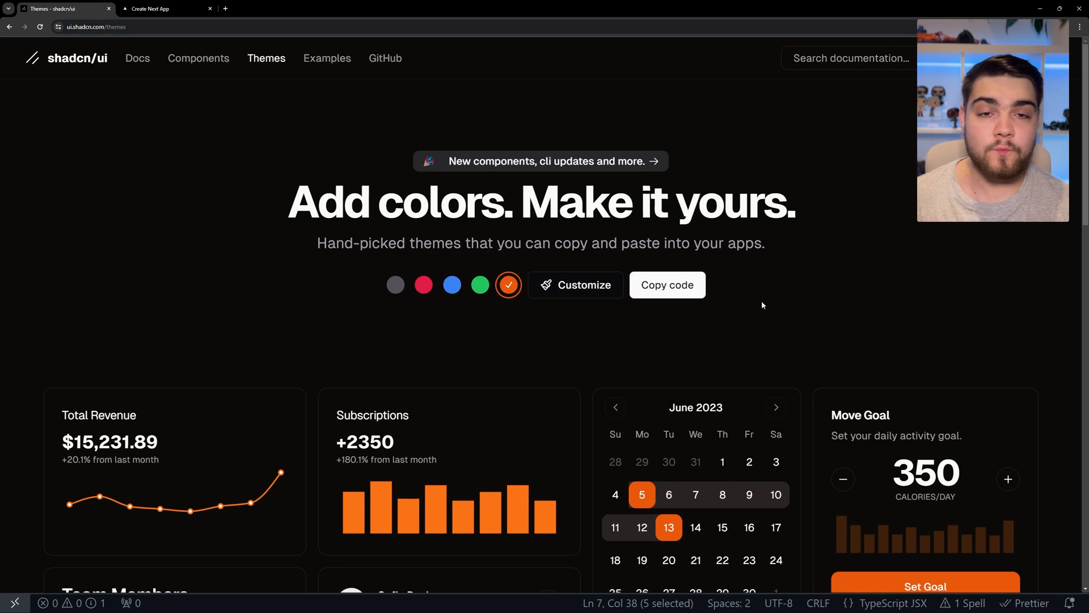
pyautogui.click(424, 284)
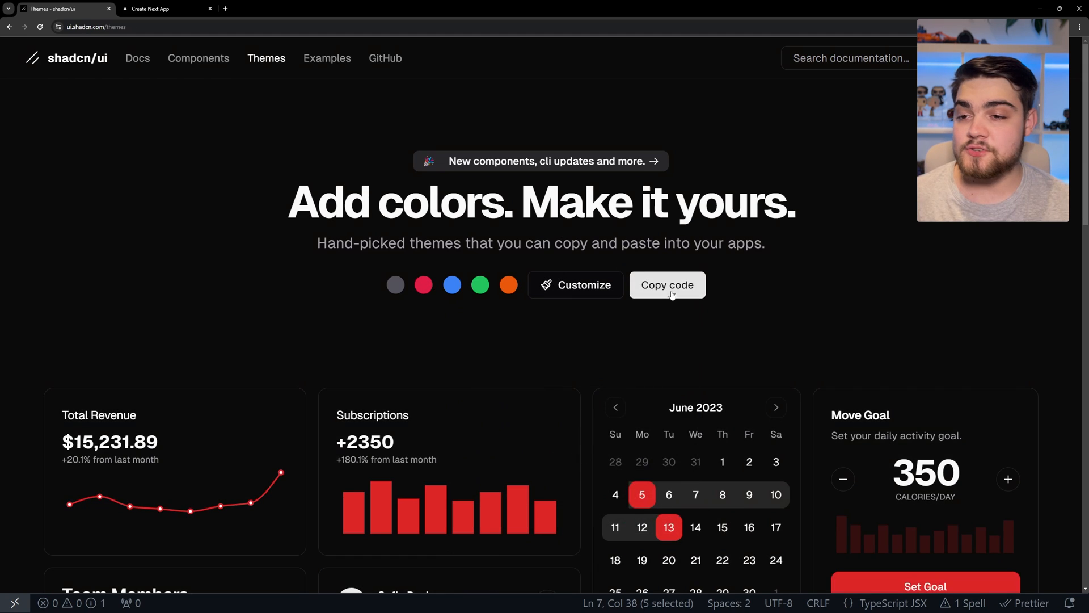
pyautogui.scroll(-3)
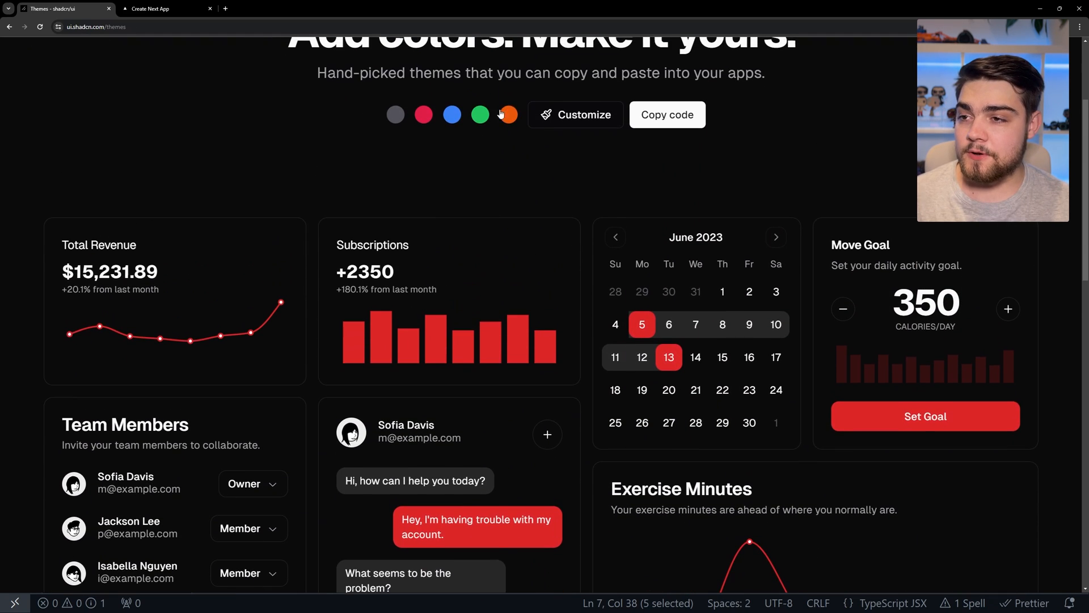
pyautogui.scroll(-3)
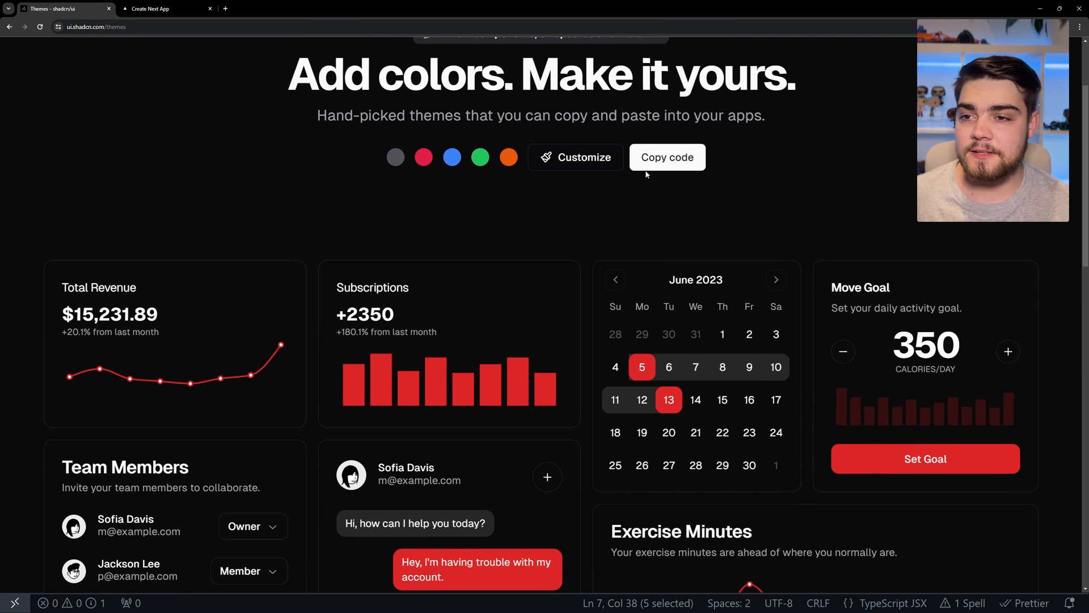
pyautogui.click(665, 157)
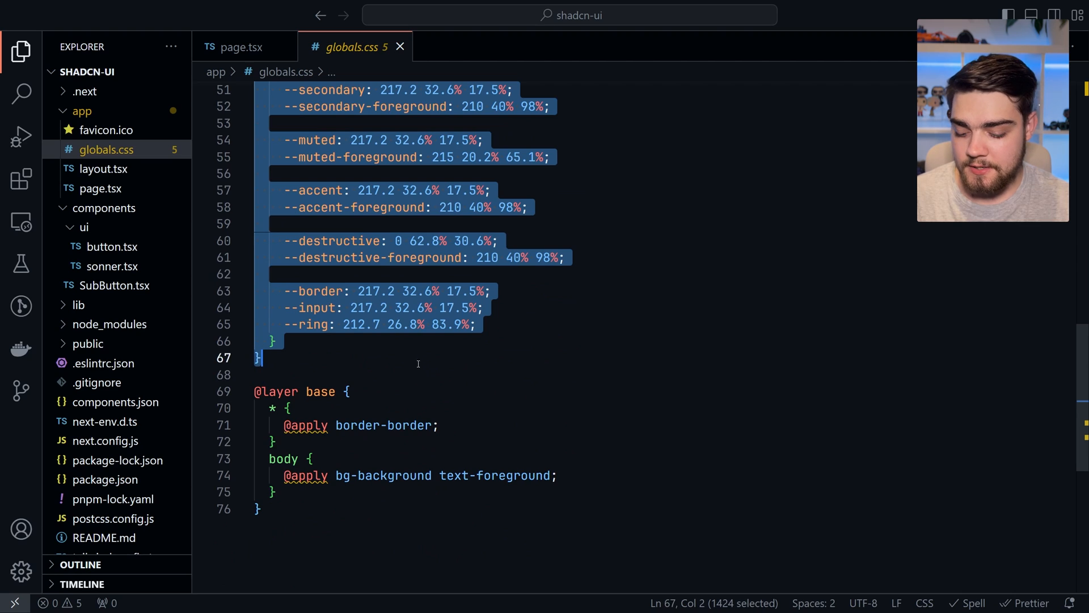
# Replace the selected :root/.dark colour variables in globals.css, then return to its tab.
pyautogui.press('Delete')
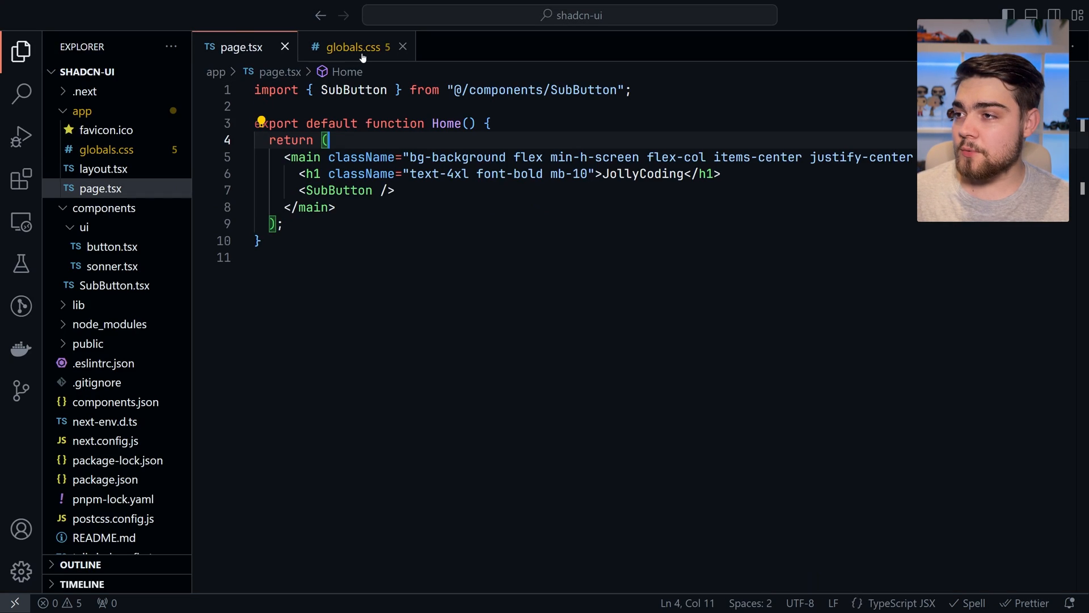
pyautogui.click(354, 47)
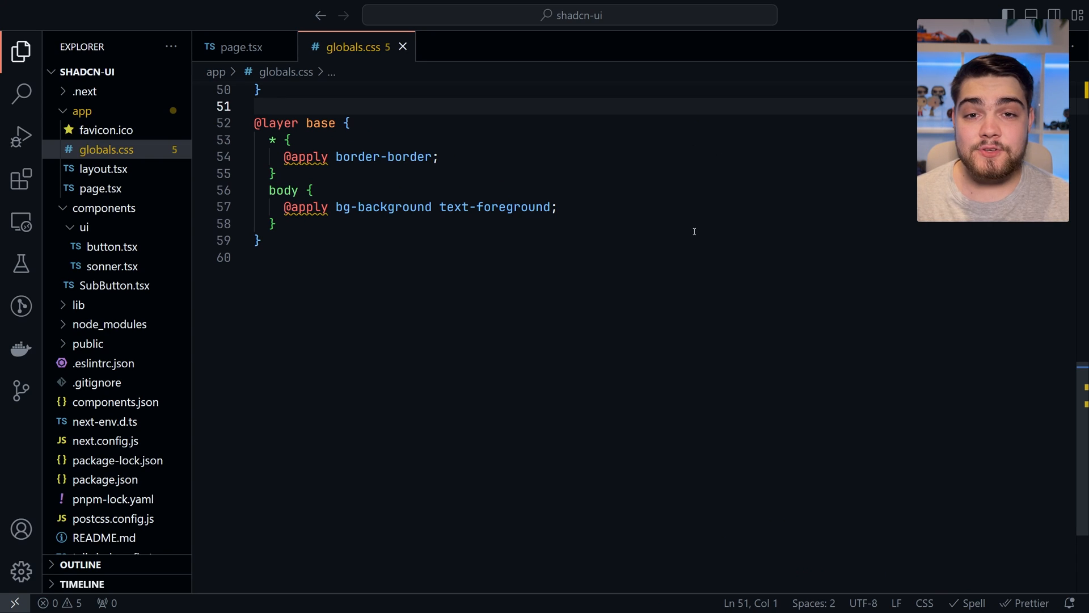